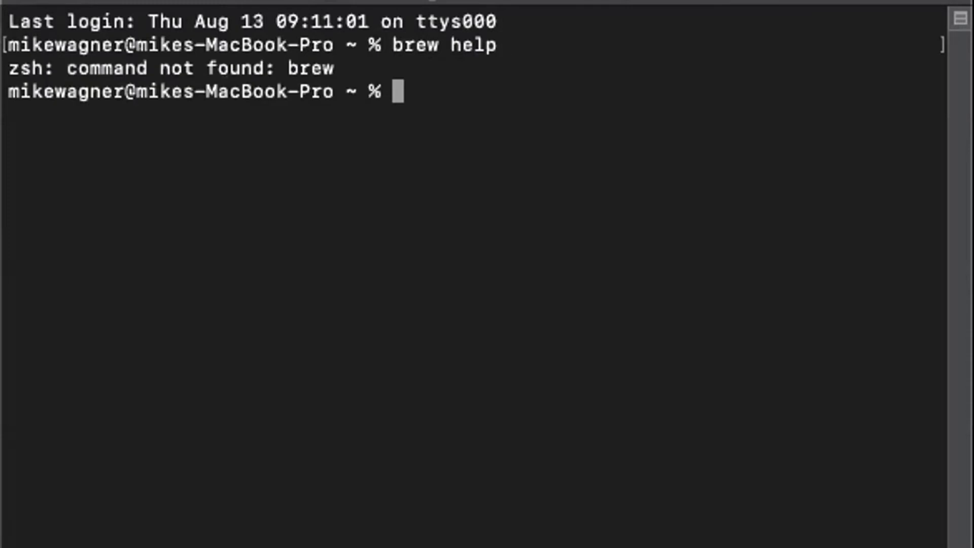
Install the command line developer tools via xcode-select --install and accept their license.
type("xcode-select --install")
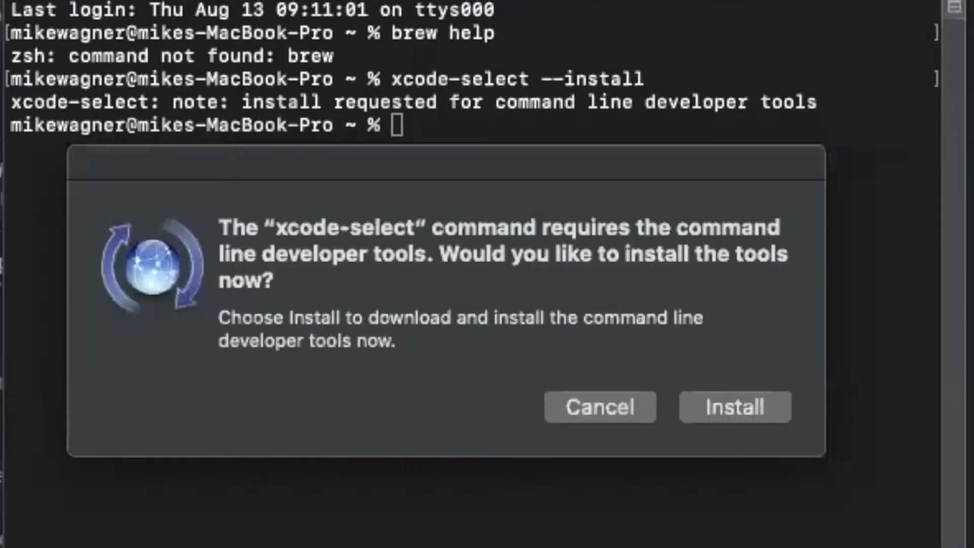
mouse_move(756, 348)
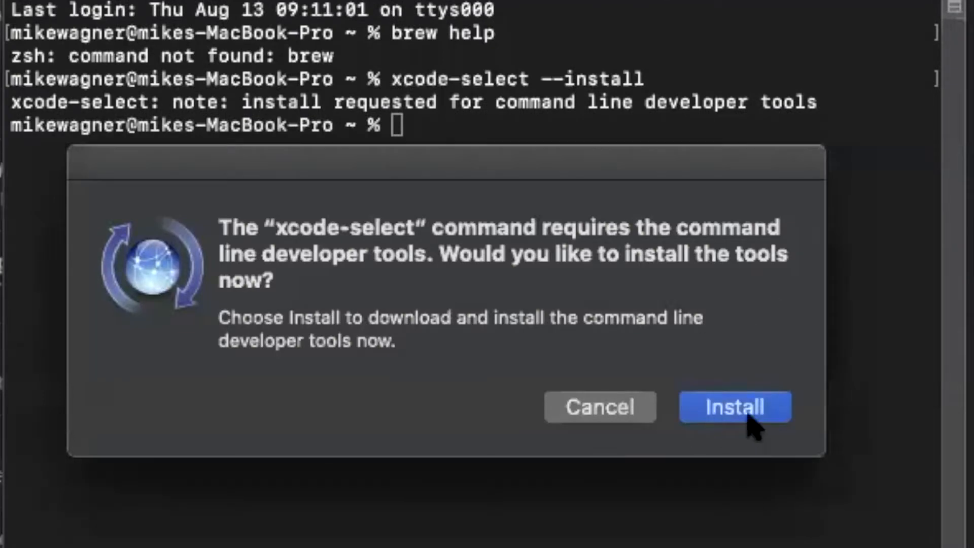
left_click(735, 407)
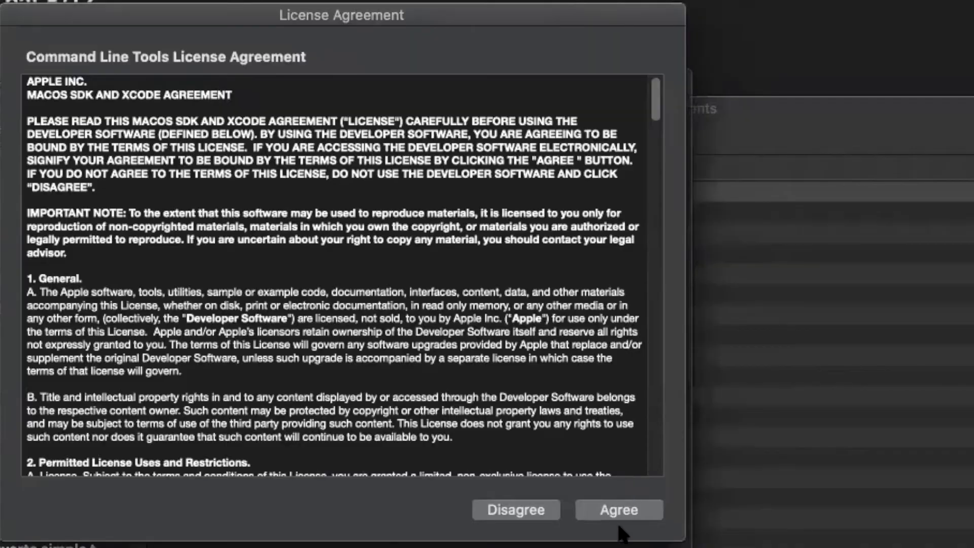
mouse_move(648, 106)
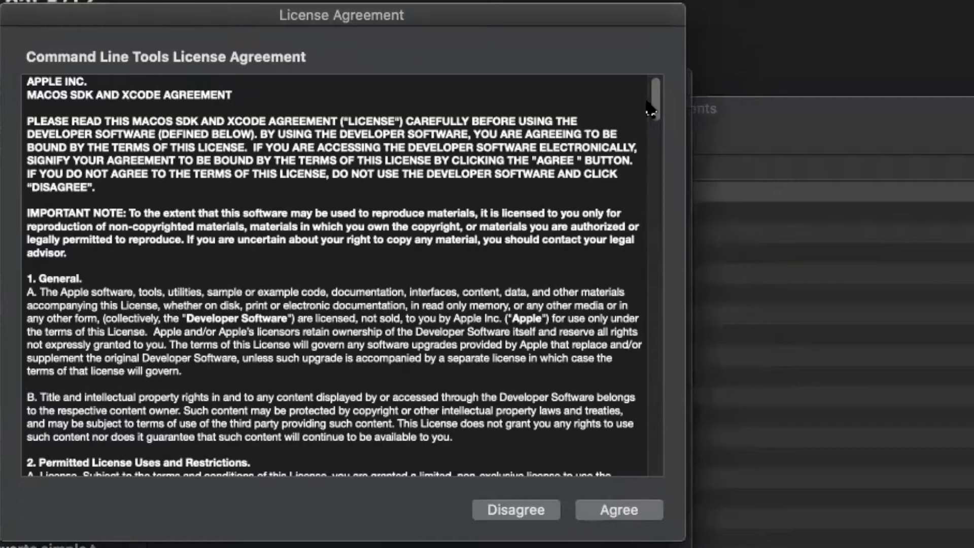
scroll("down", 3)
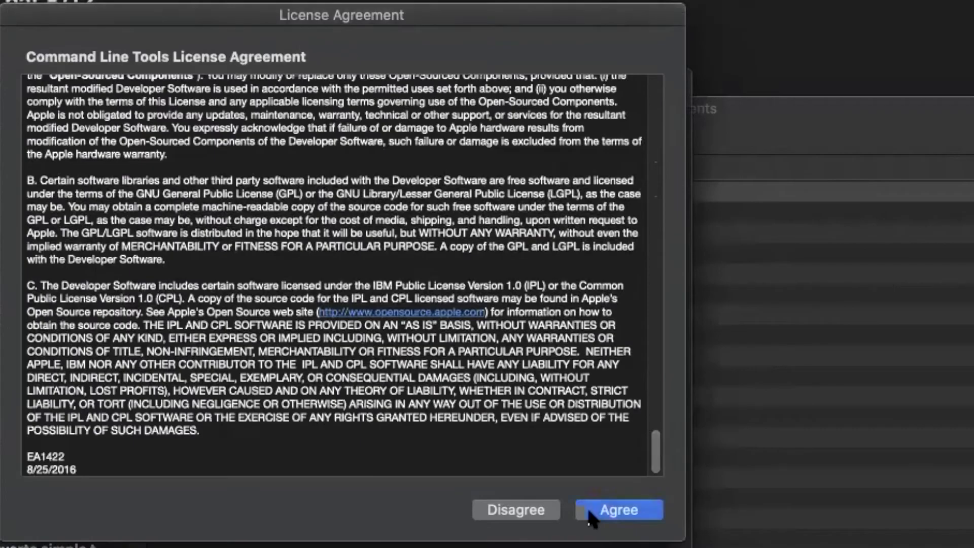
left_click(618, 509)
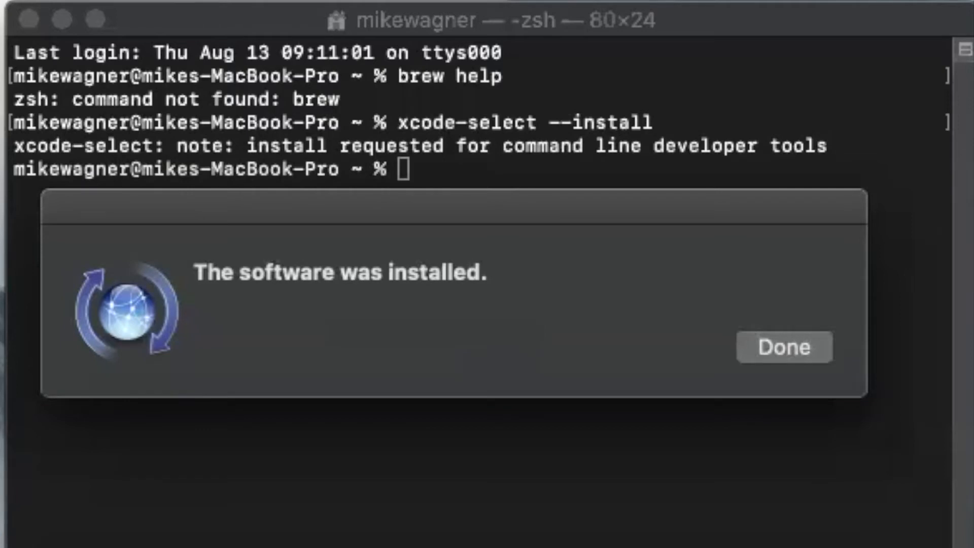
Dismiss the notice, show the tools path with xcode-select -p, and enter the Homebrew install command.
left_click(783, 346)
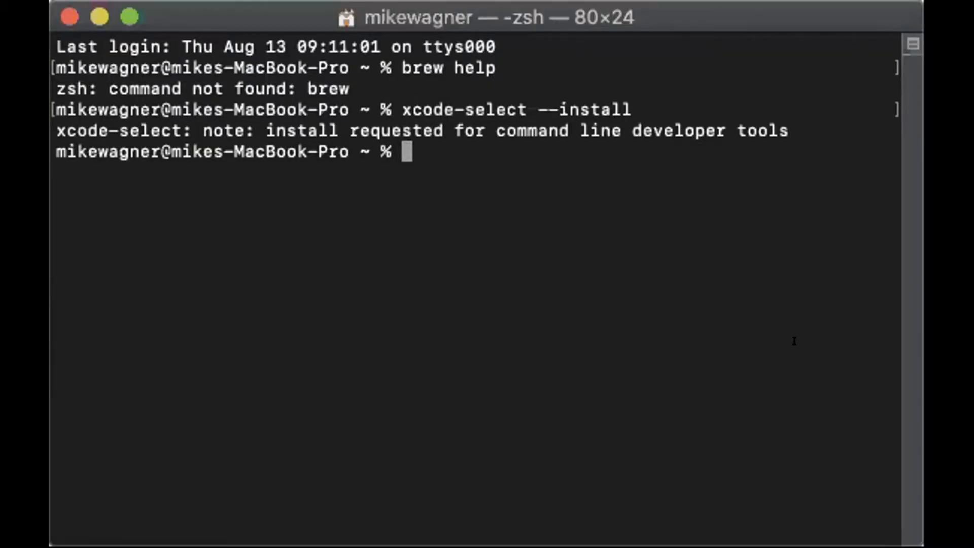
type("xcode")
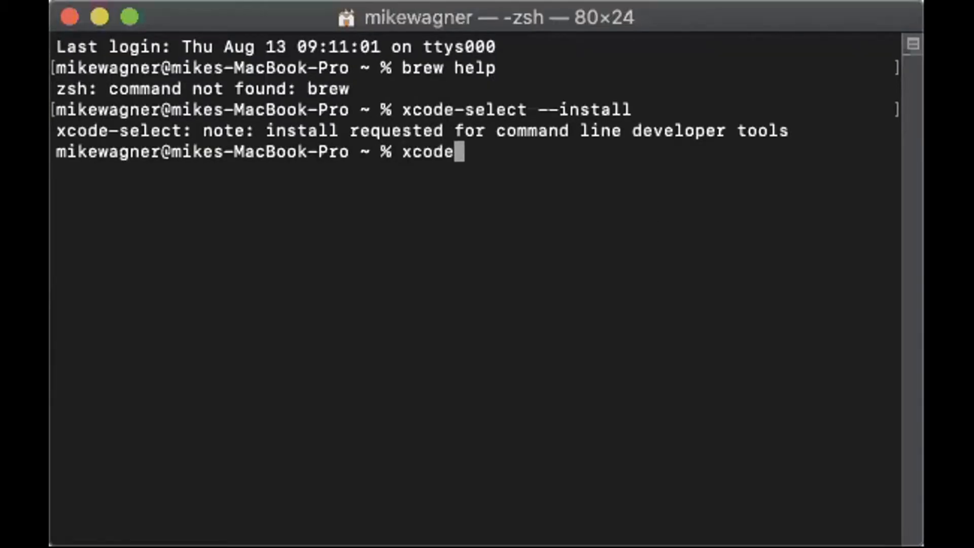
type("-")
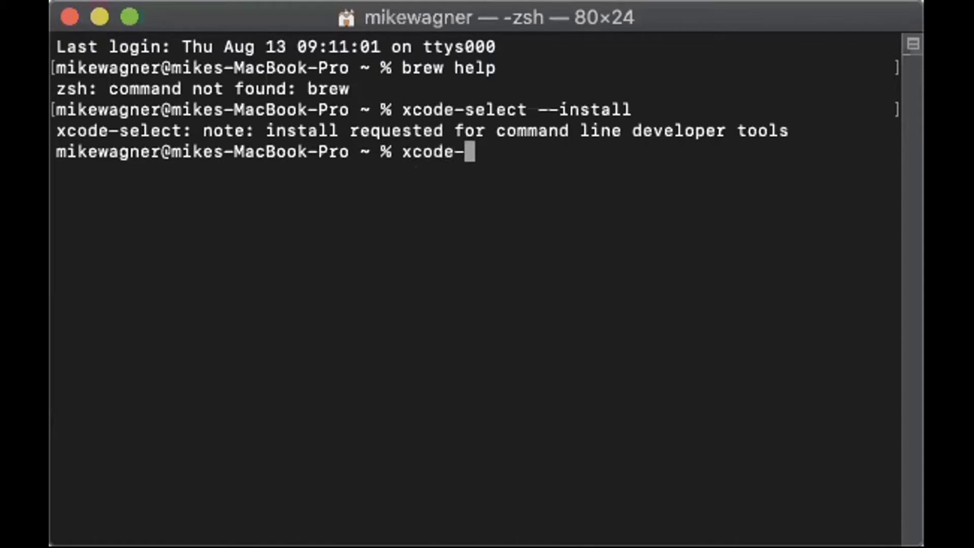
type("select -p")
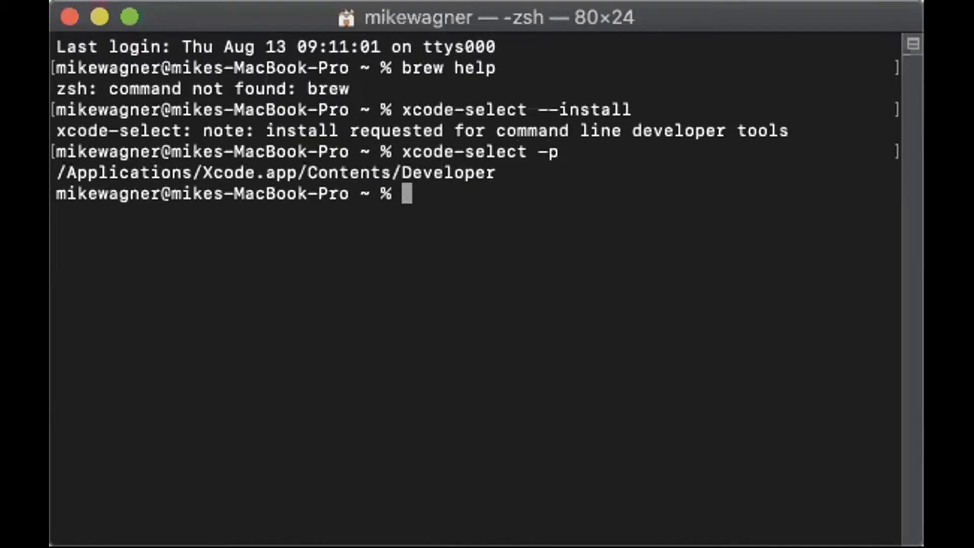
type("/usr/bin/ruby -e \"$(curl -fsSL https://raw.githubusercontent.com/Homebrew/install/master/install)\"")
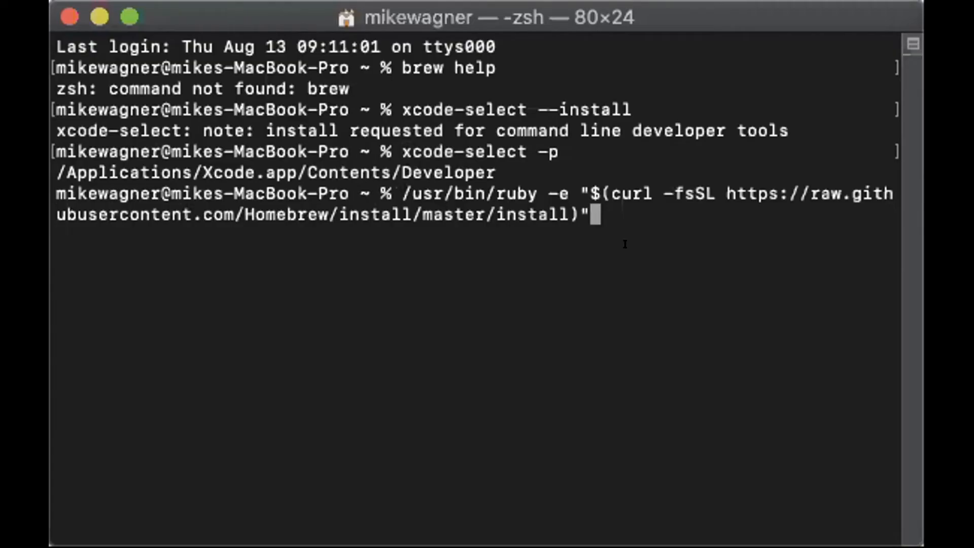
mouse_move(677, 223)
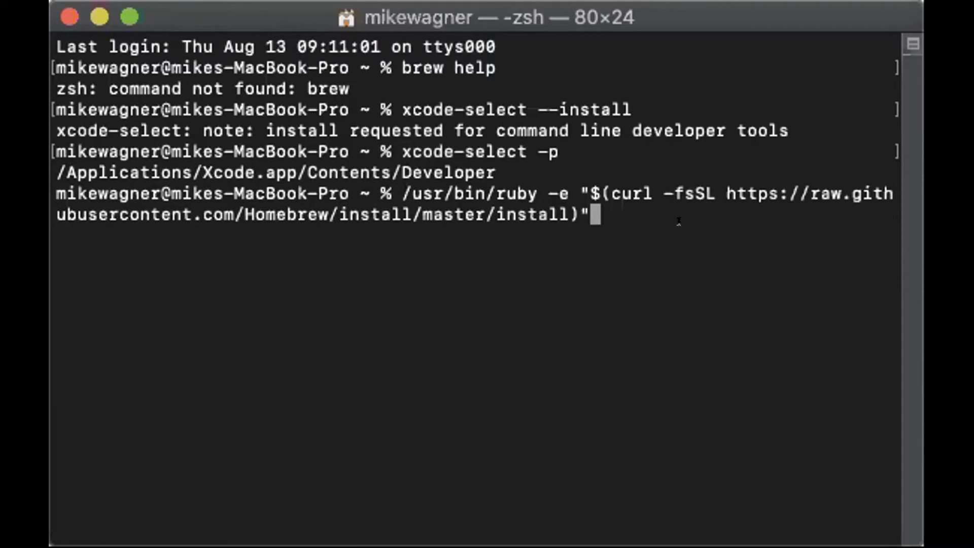
mouse_move(675, 222)
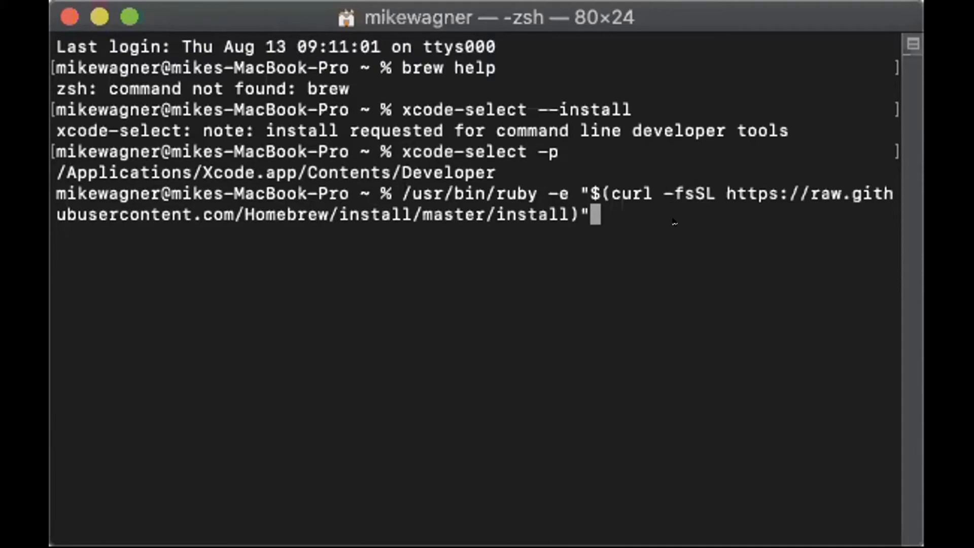
mouse_move(817, 297)
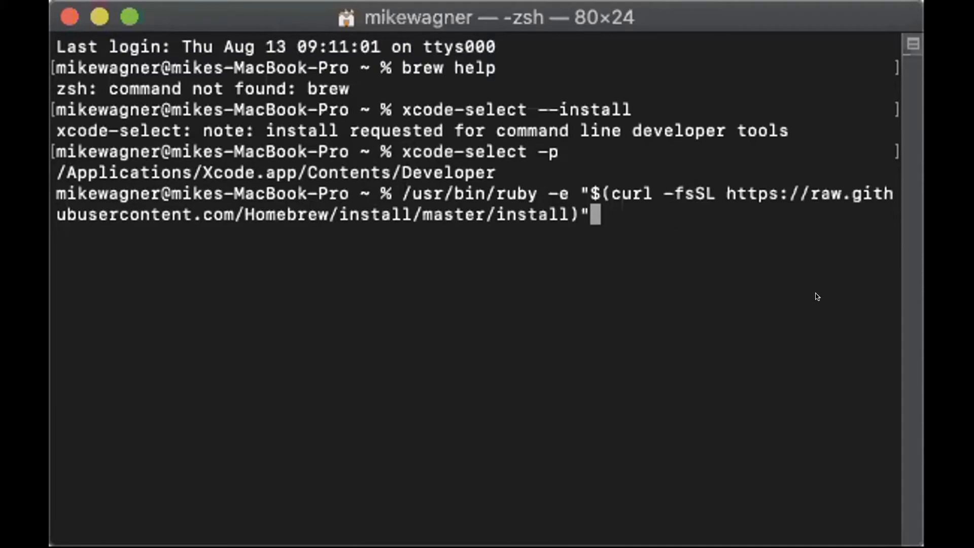
mouse_move(800, 296)
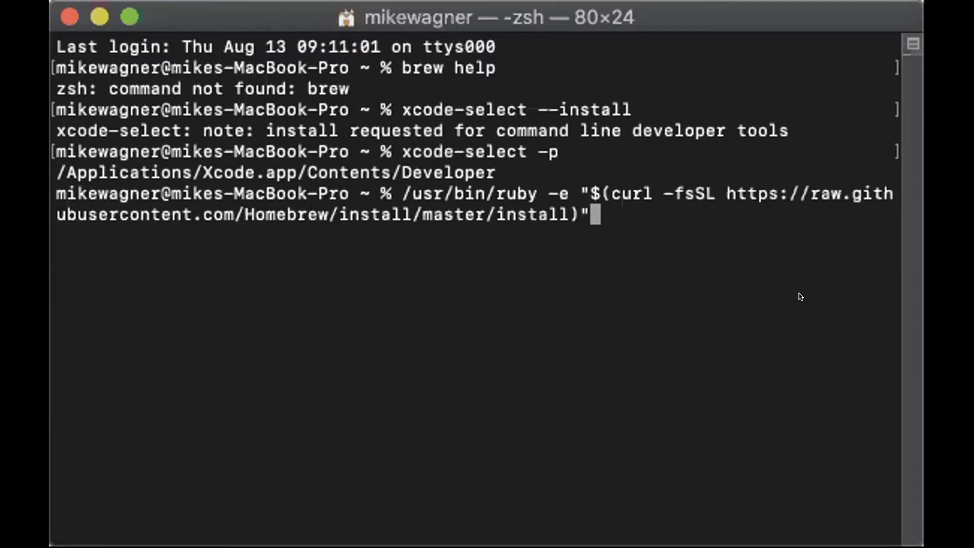
Run the Homebrew install script and confirm continuing until installation succeeds.
key("Return")
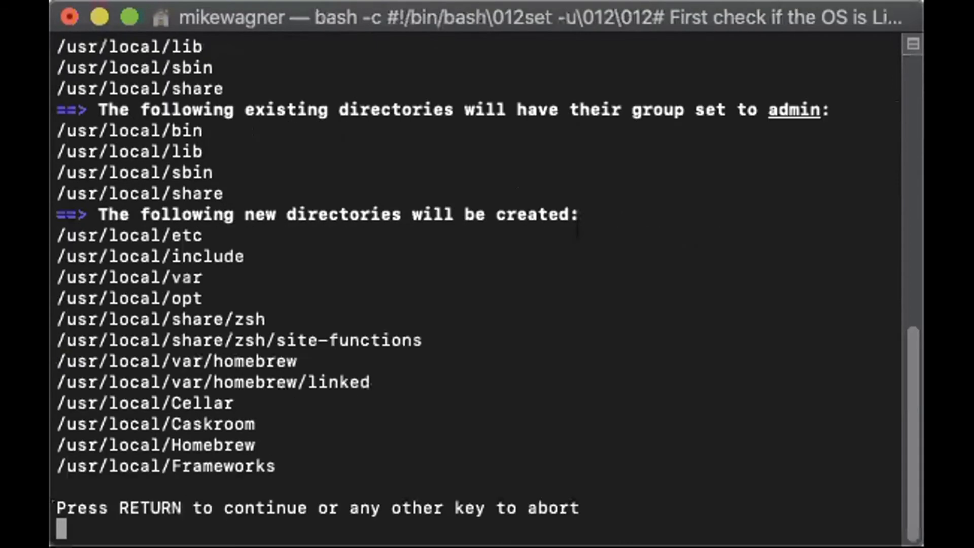
key("Return")
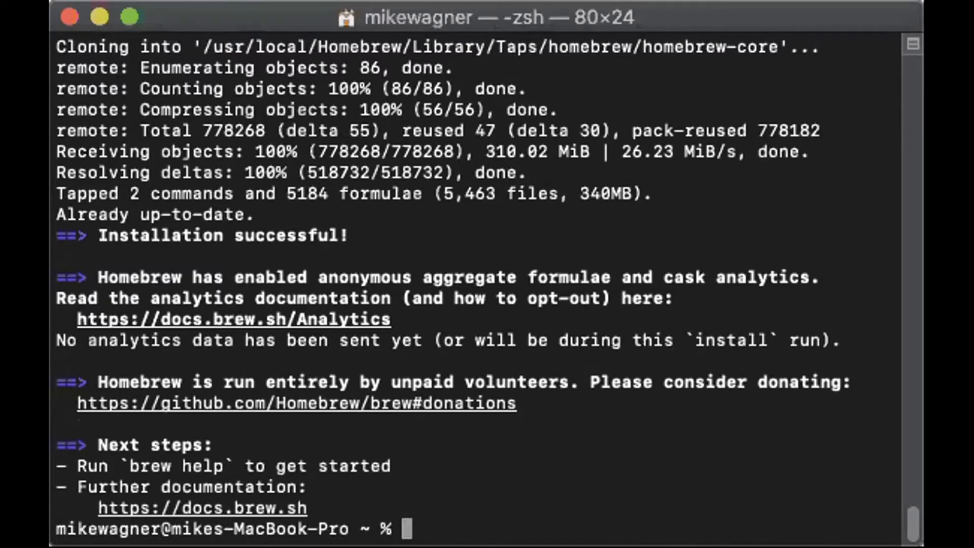
type("brew")
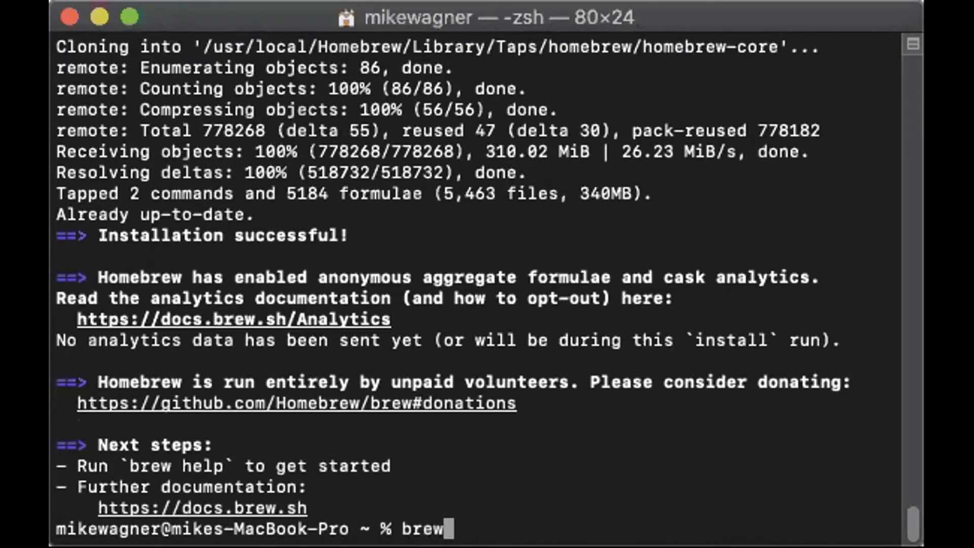
type("update")
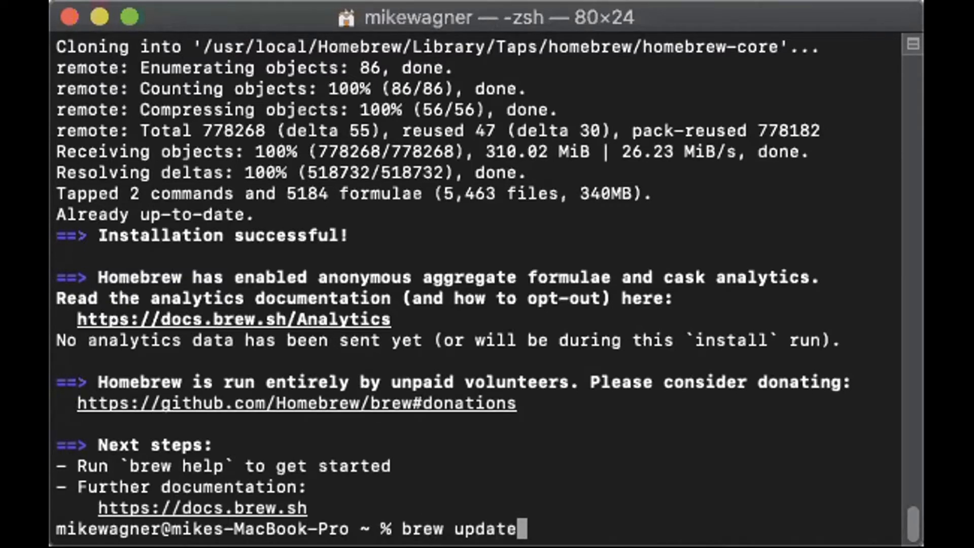
type("&")
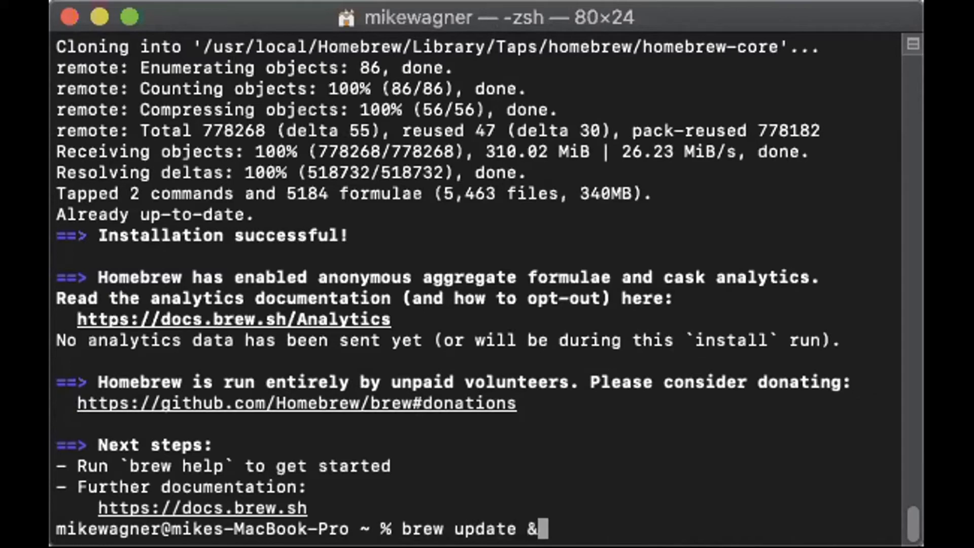
type("& brew doctor")
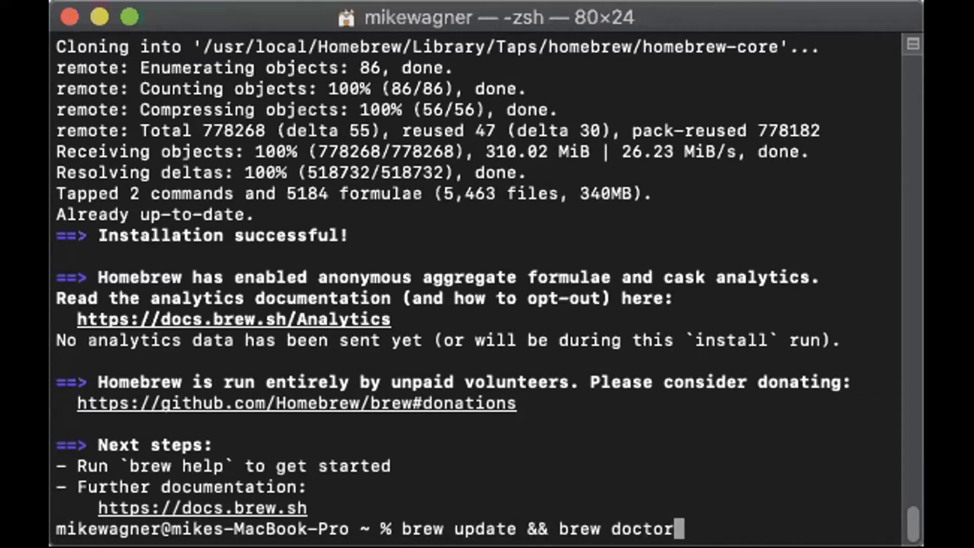
key("Return")
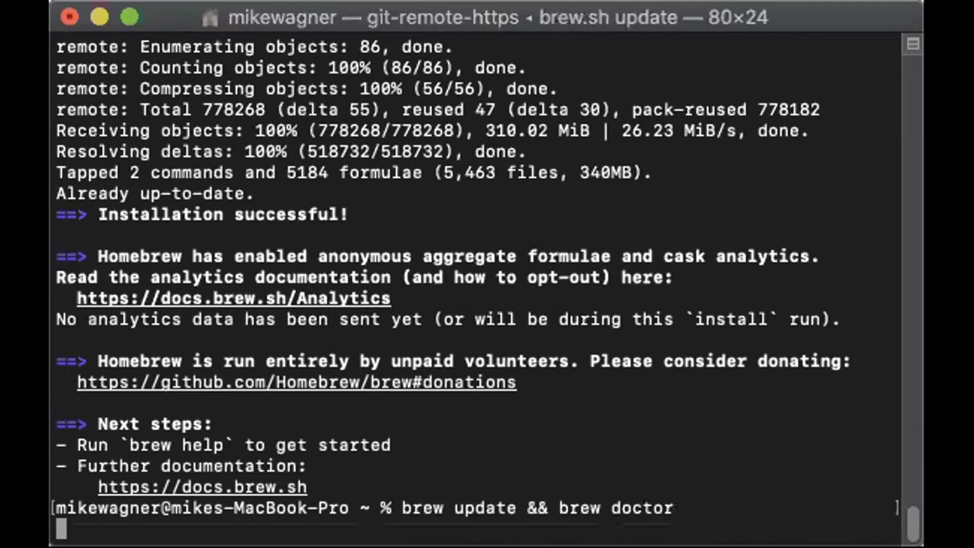
key("Return")
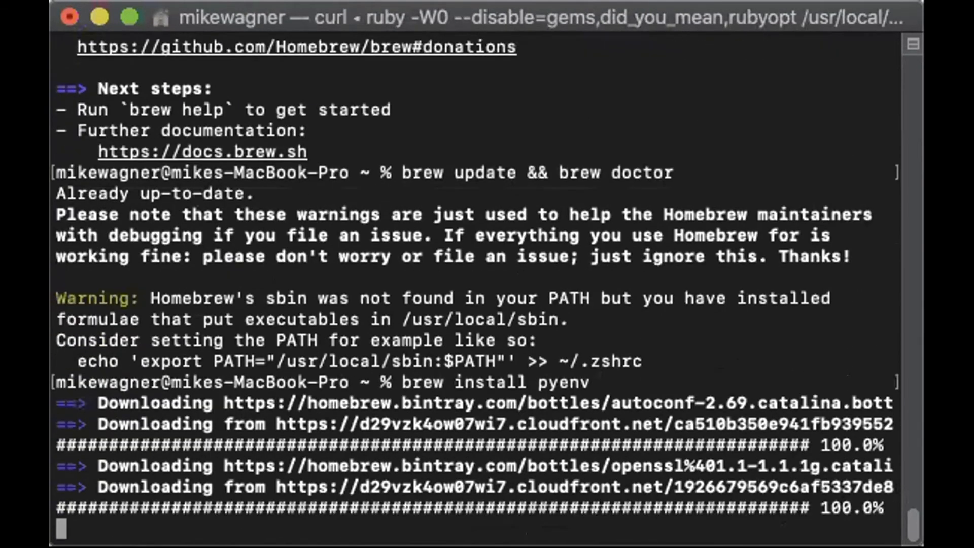
scroll("down", 3)
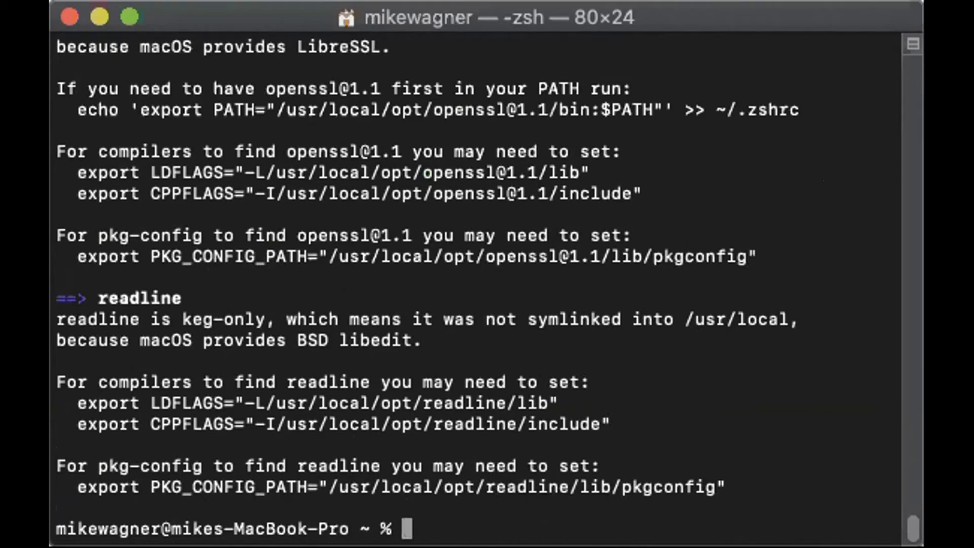
List pyenv versions, showing only the system Python.
type("pyenv")
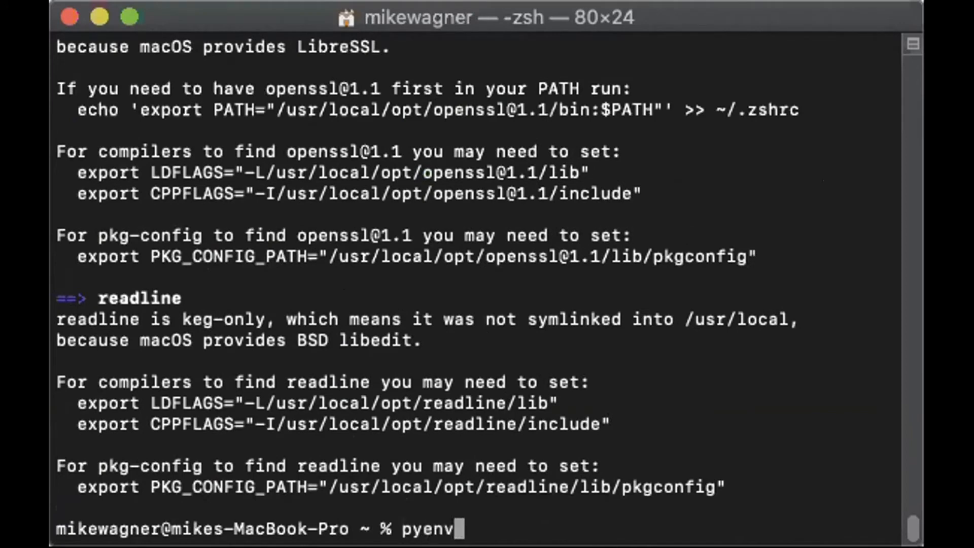
type("versio")
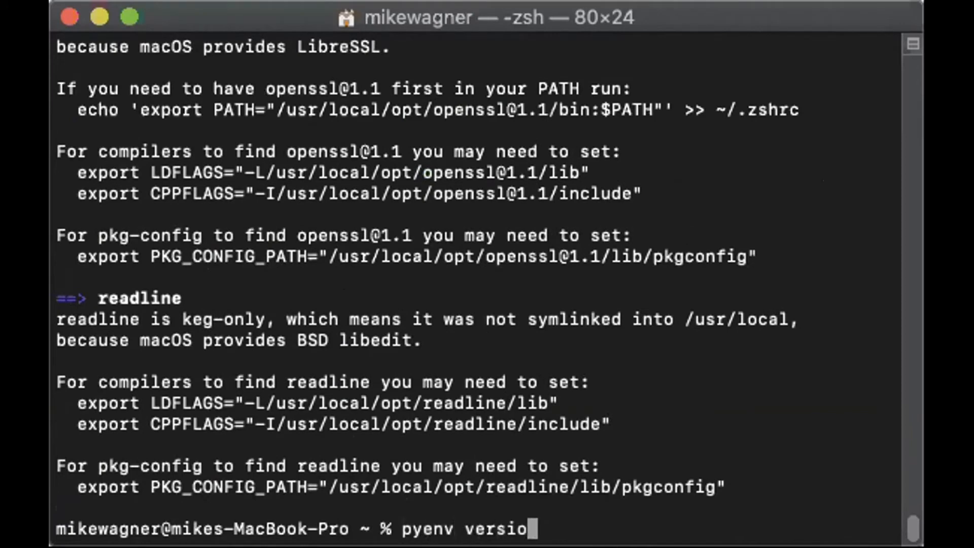
key("Return")
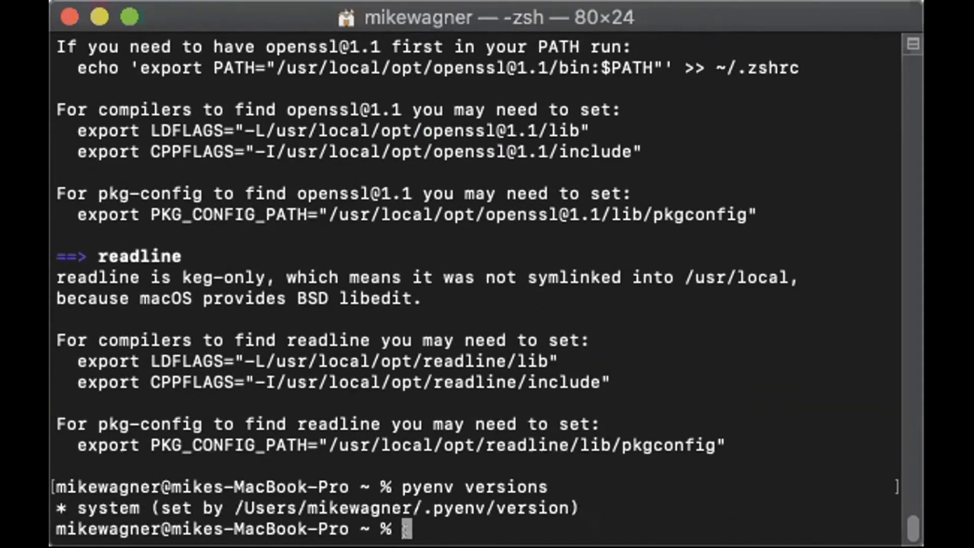
Install Python 3.7.0 with pyenv install 3.7.0.
type("pyenv")
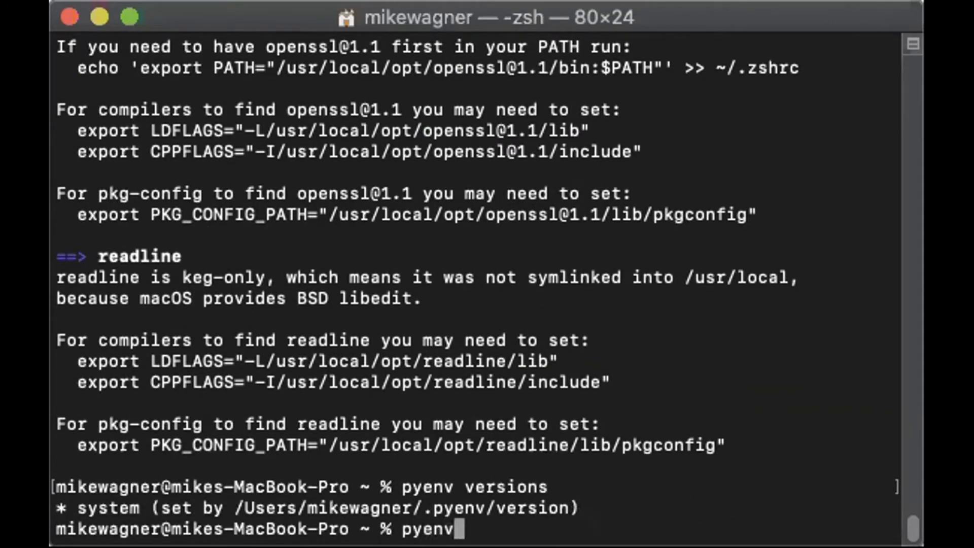
type("install")
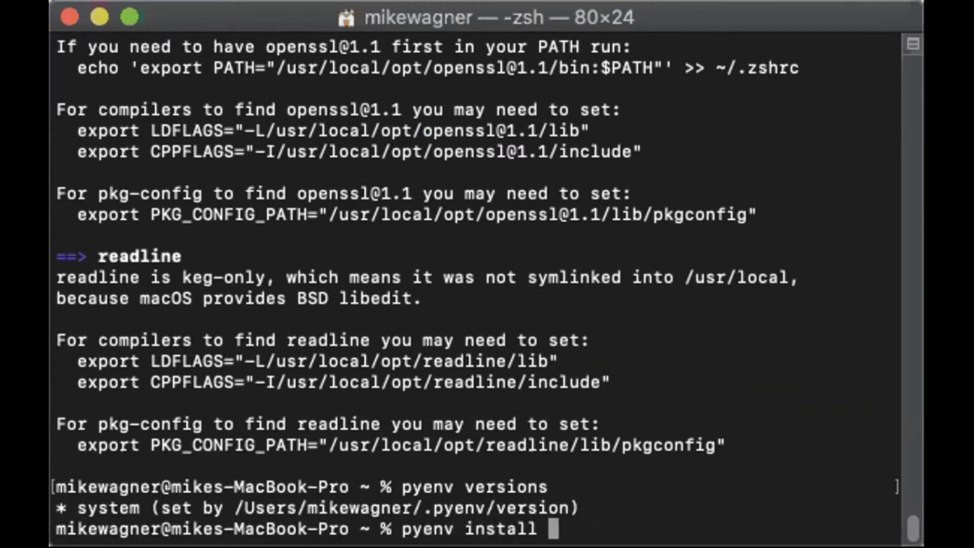
type("3.")
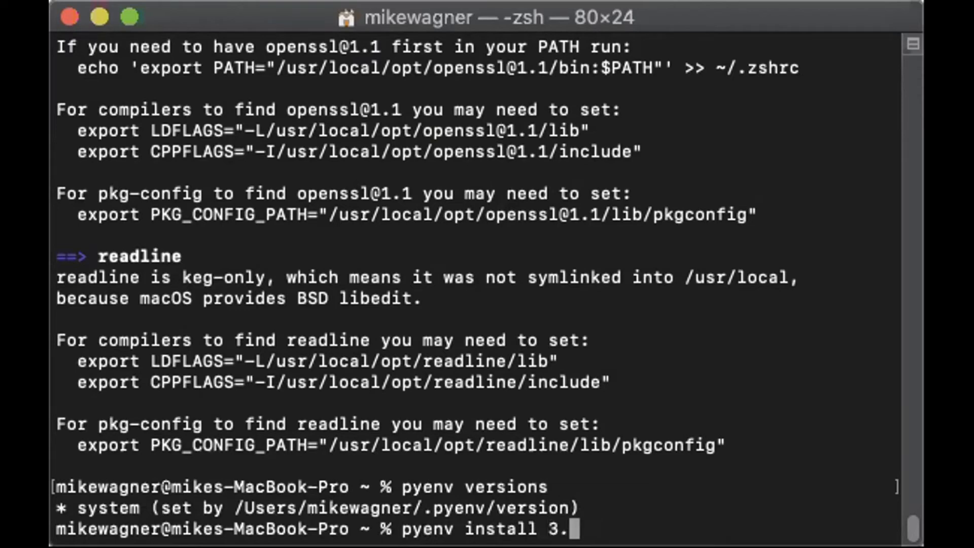
type("7.0")
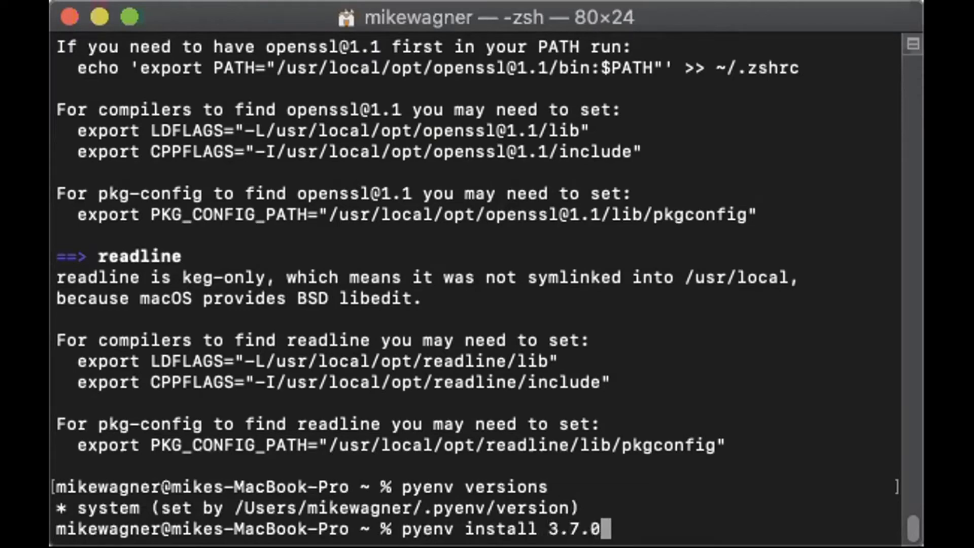
key("Return")
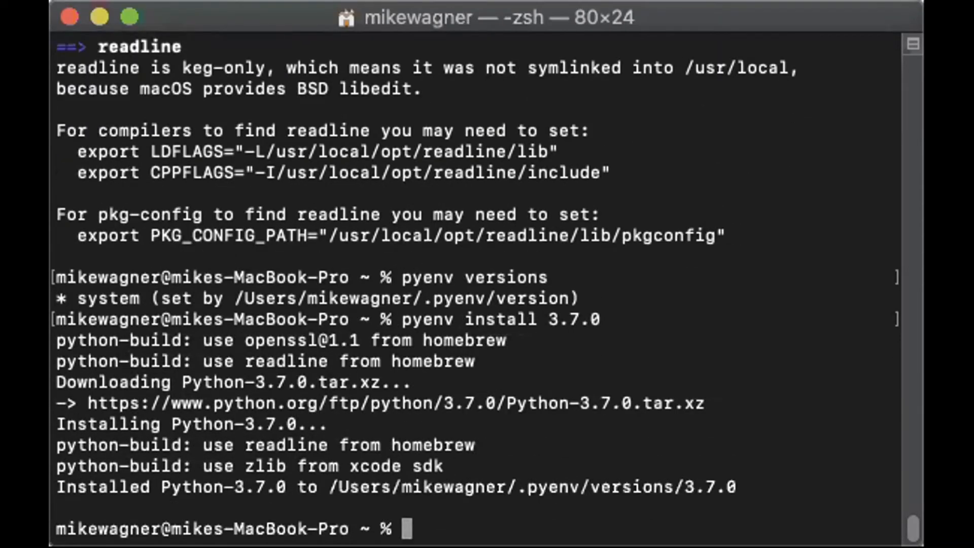
type("pyenv")
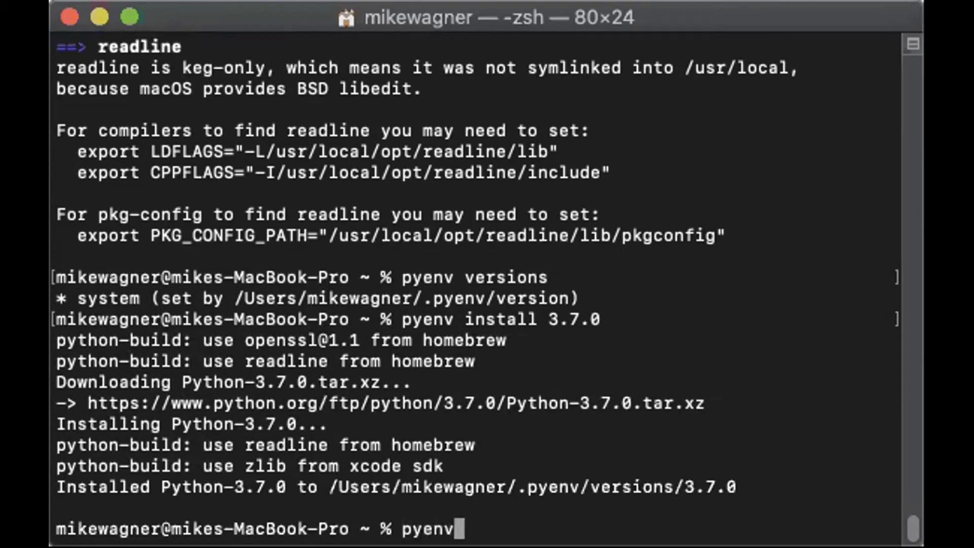
Install Python 3.8.5 with pyenv install 3.8.5.
type("install")
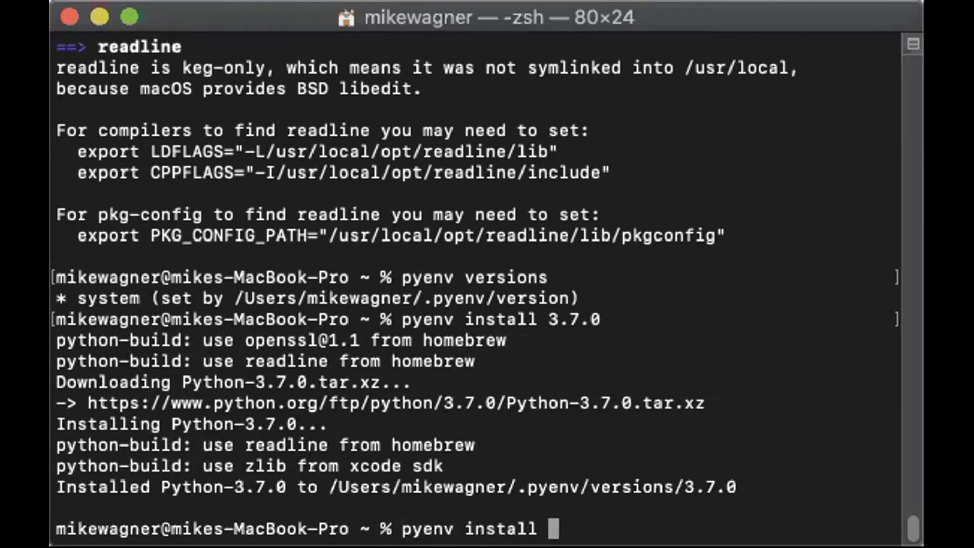
type("3.8")
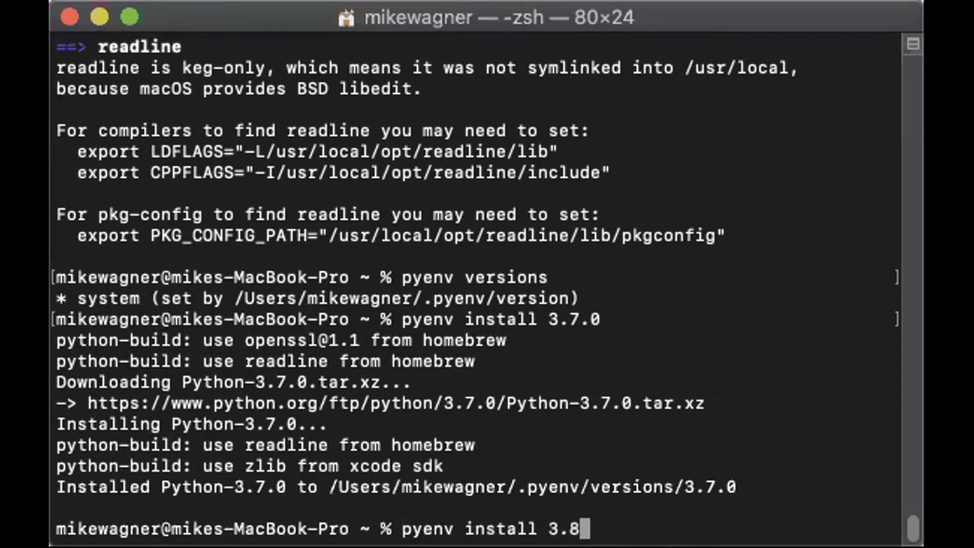
type(".5")
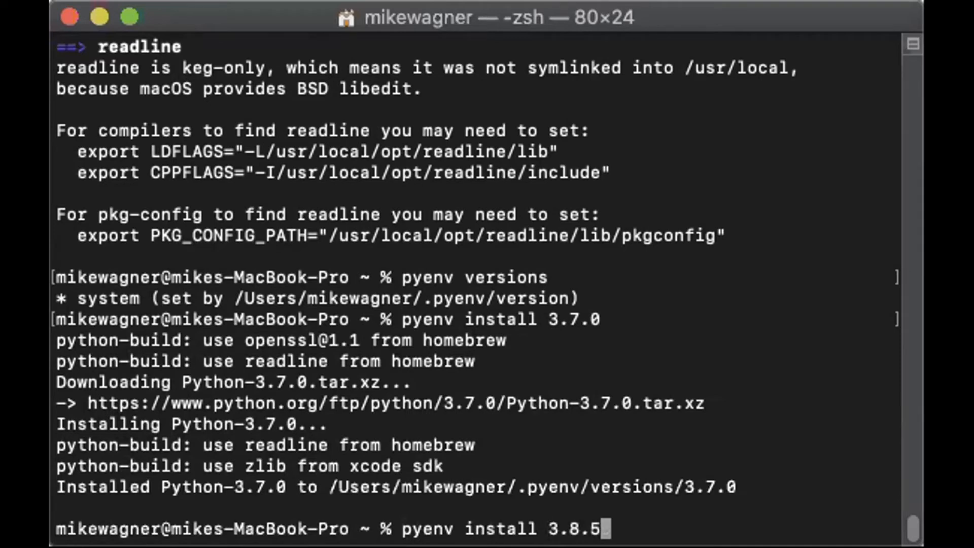
key("Return")
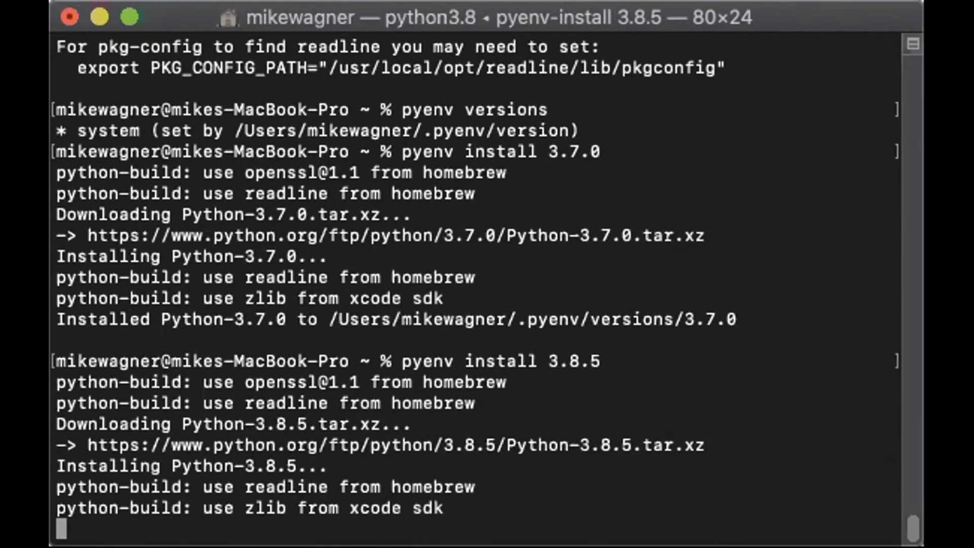
Run pyenv versions to confirm system, 3.7.0 and 3.8.5 are listed.
type("py")
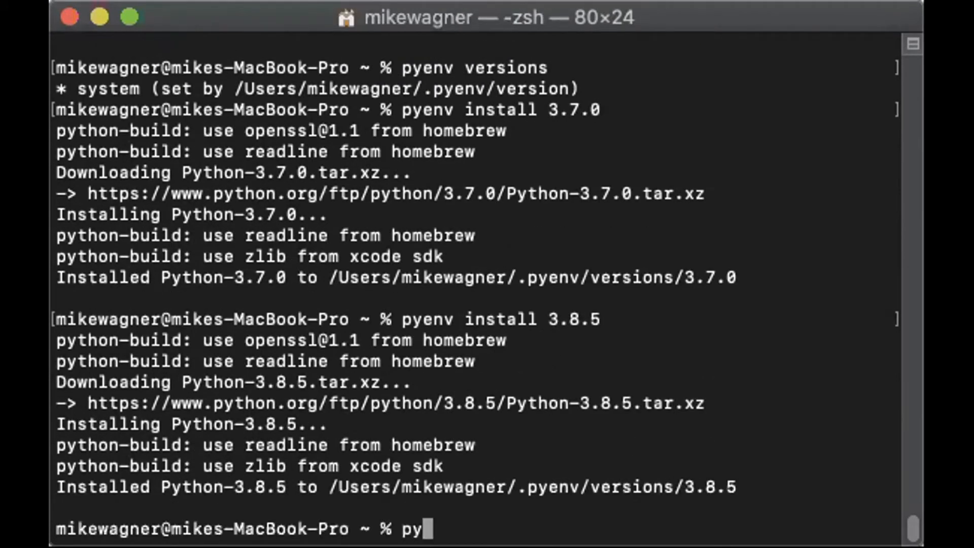
type("env vers")
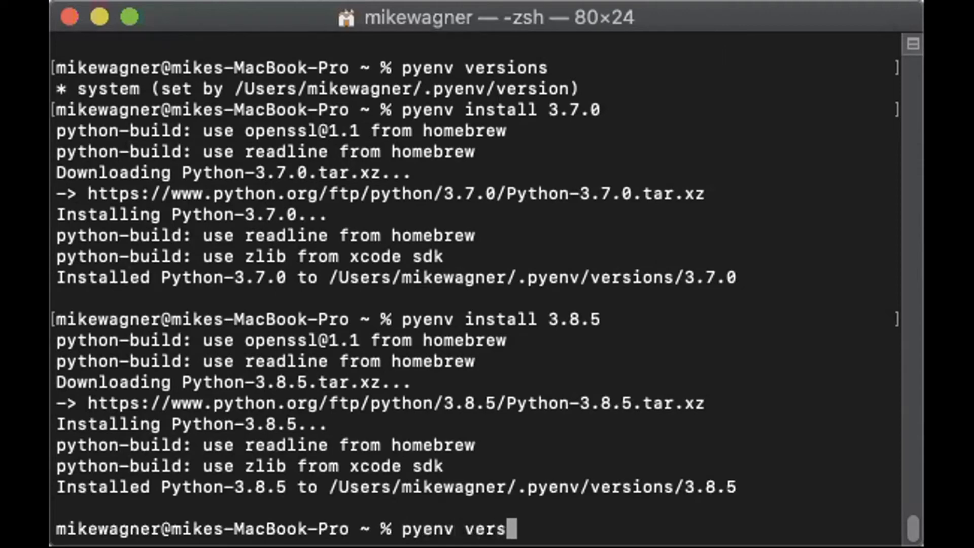
key("Return")
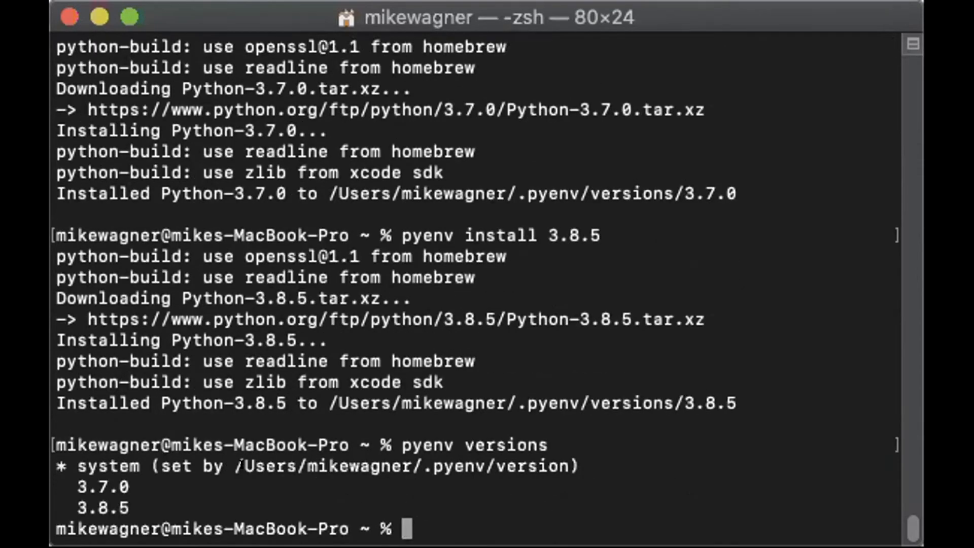
Append the line eval "$(pyenv init -)" to ~/.bash_profile with echo.
type("echo")
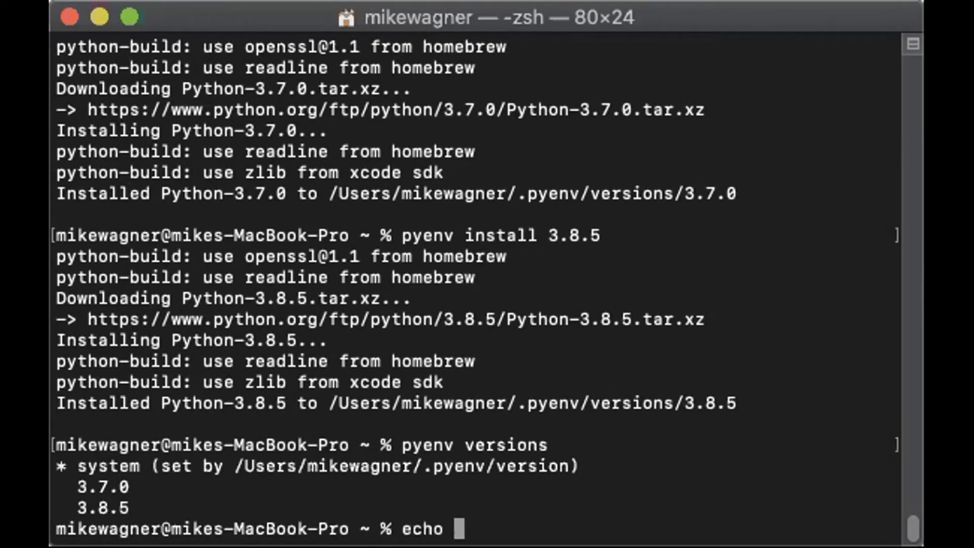
type("'ev")
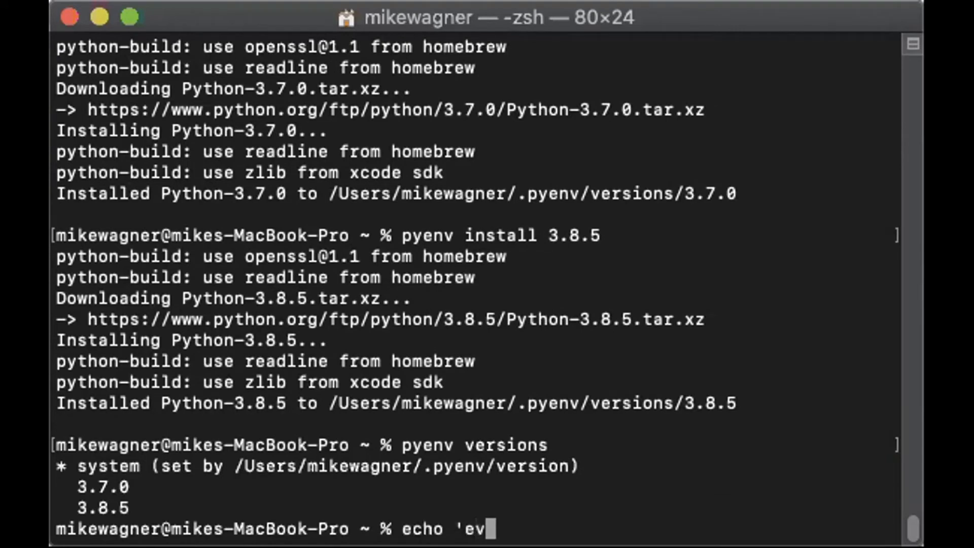
type("al")
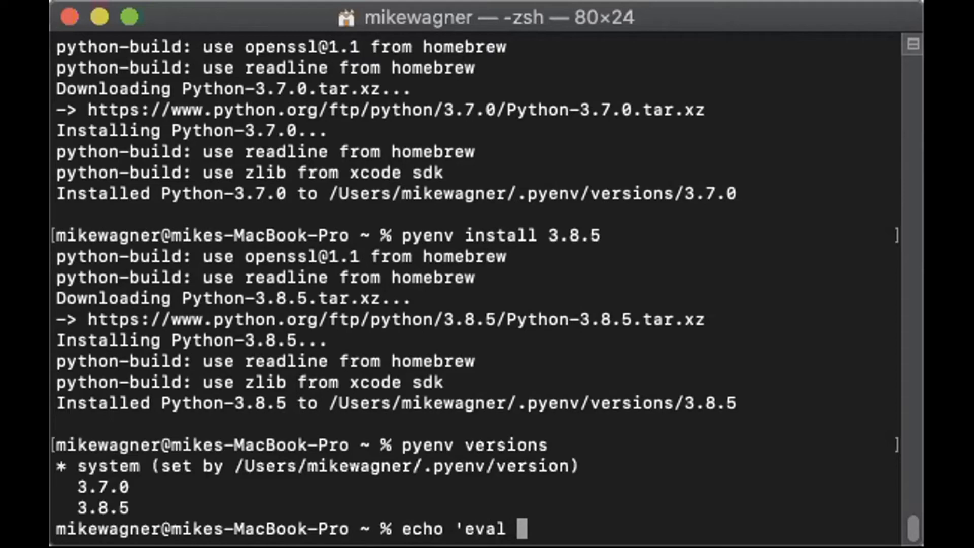
type("\"$")
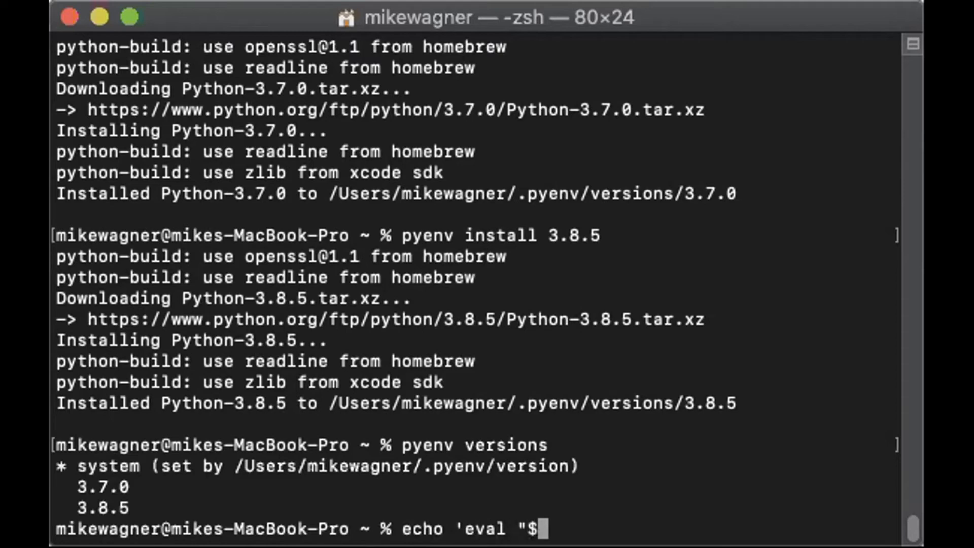
type("(")
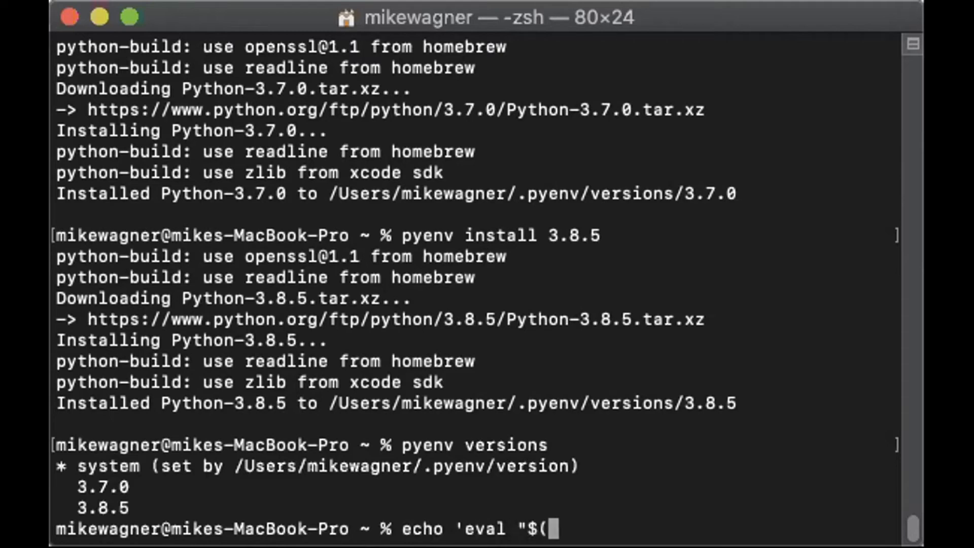
type("pyenv")
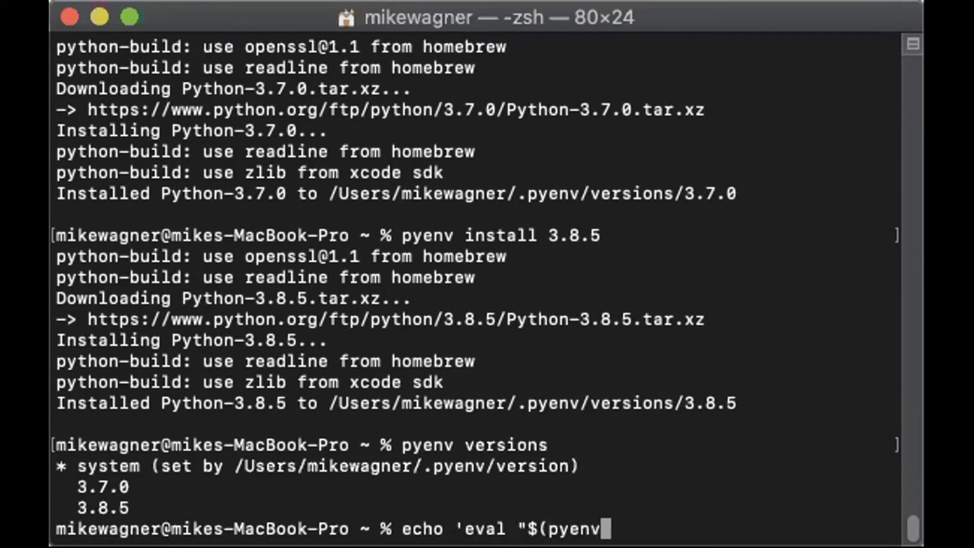
type("init-")
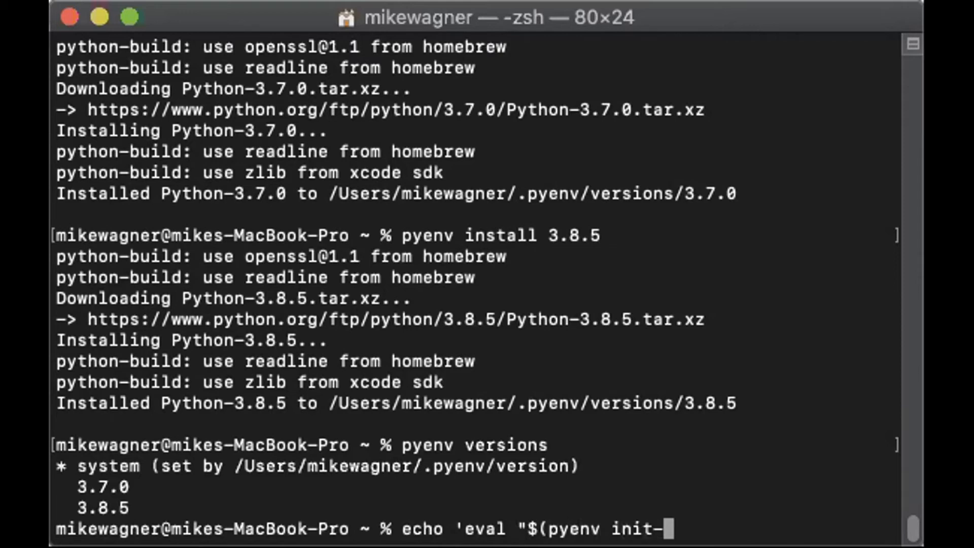
type(")\"'")
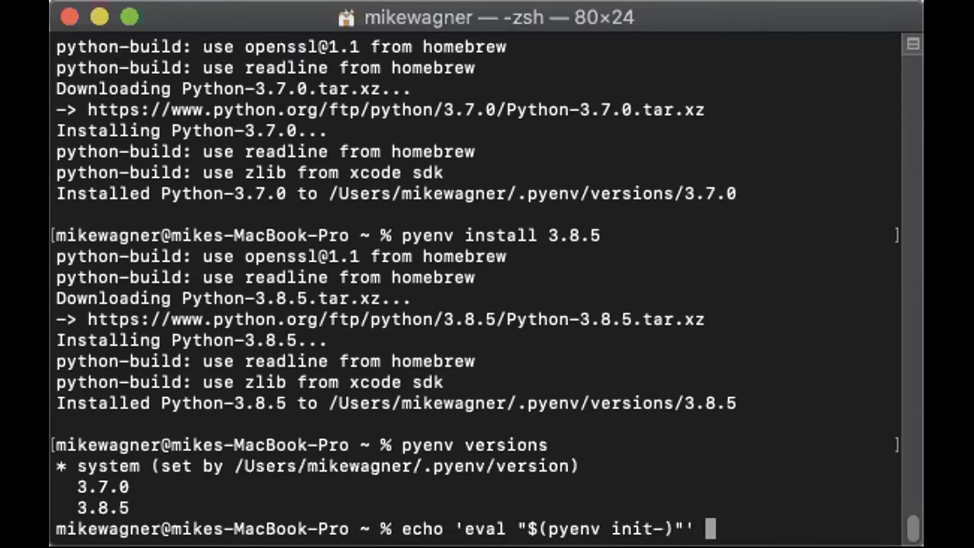
type(">>")
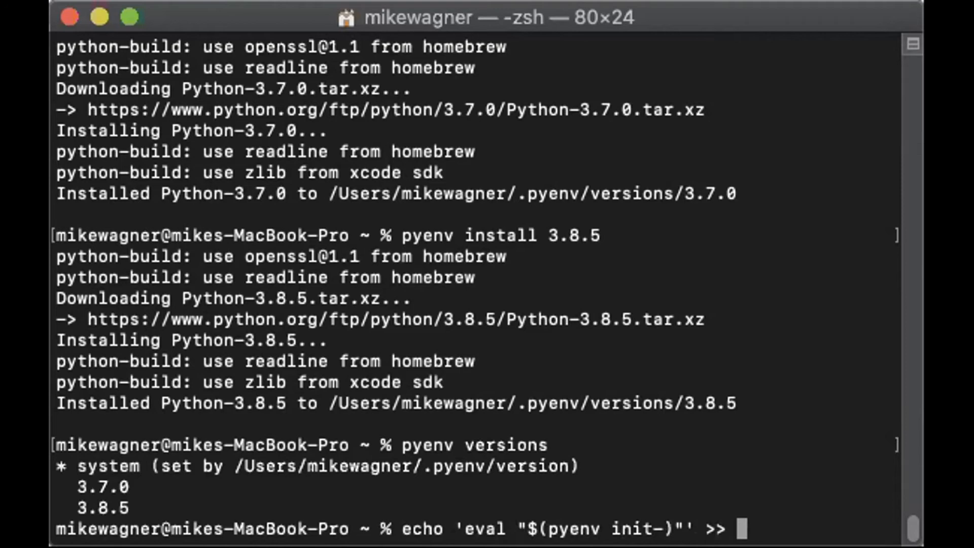
type("~")
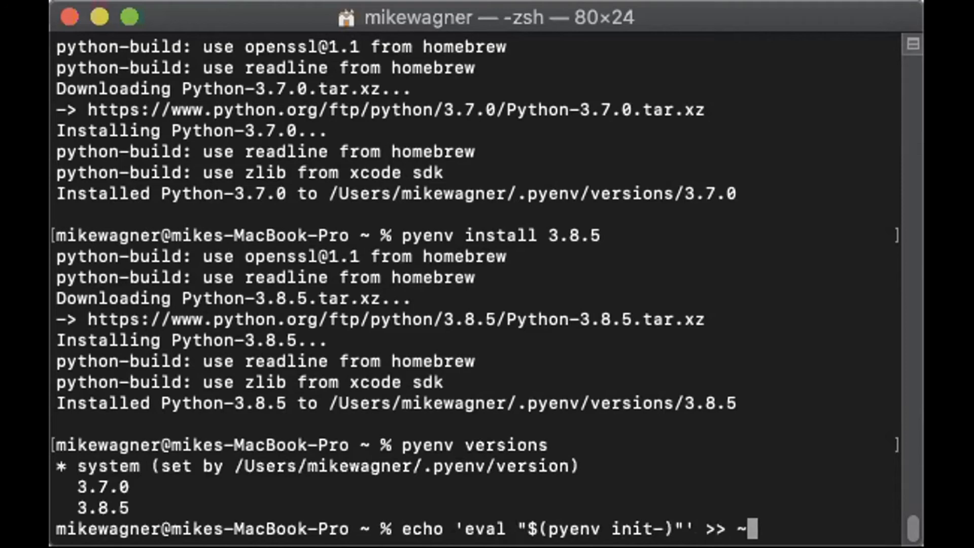
type("/")
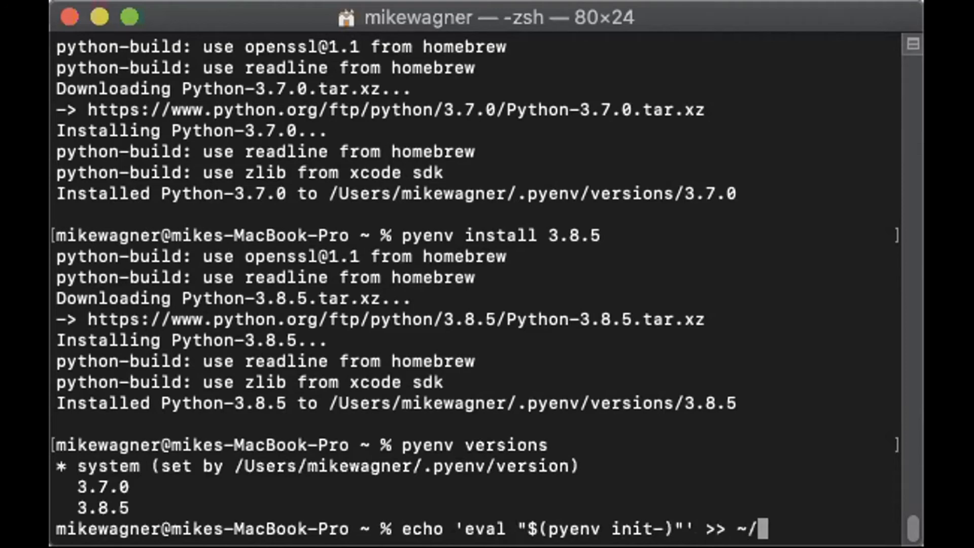
type(".bash")
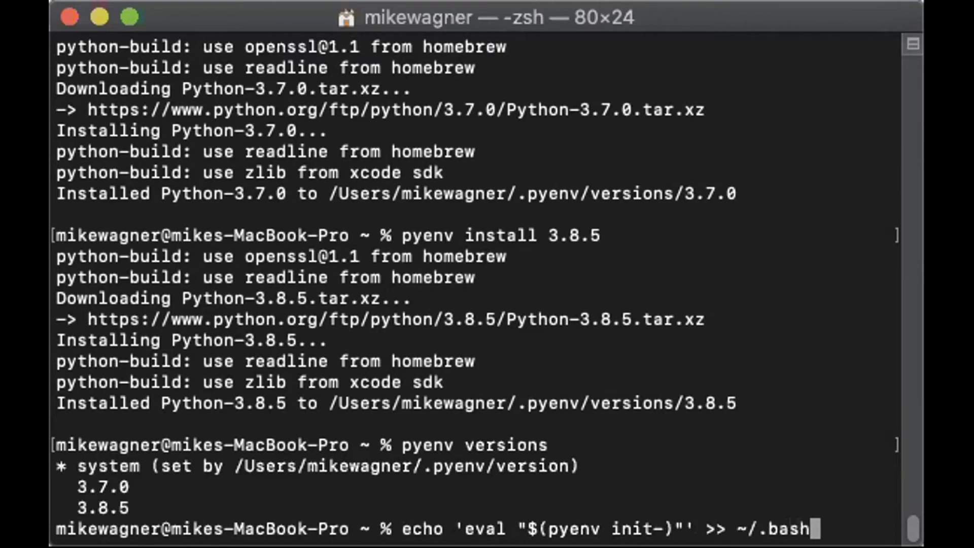
type("_profile")
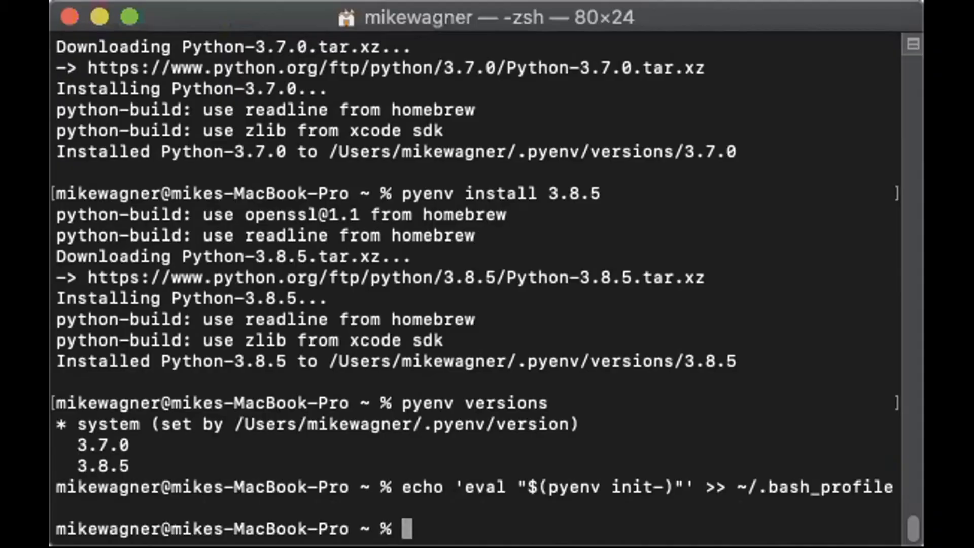
Run brew install jupyter and let its dependencies finish installing.
type("brew")
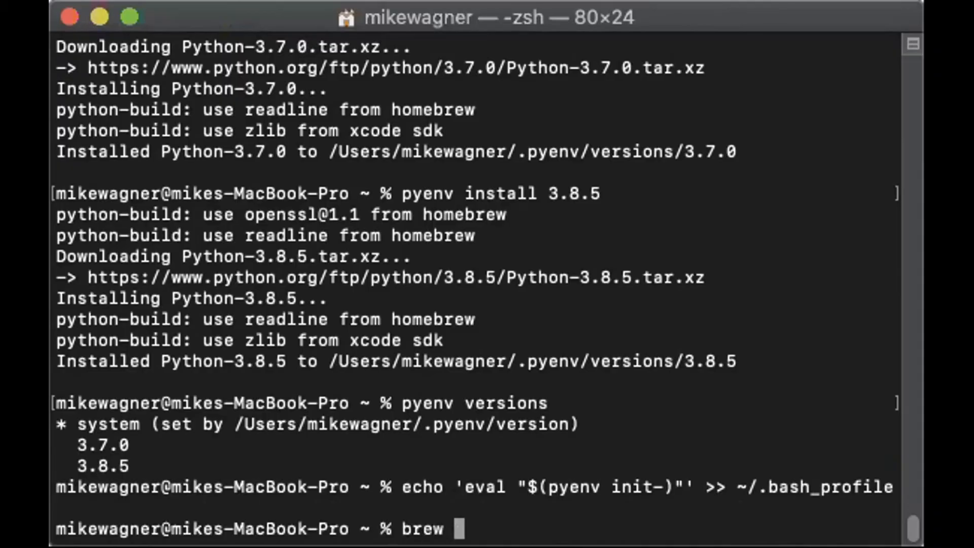
type("install")
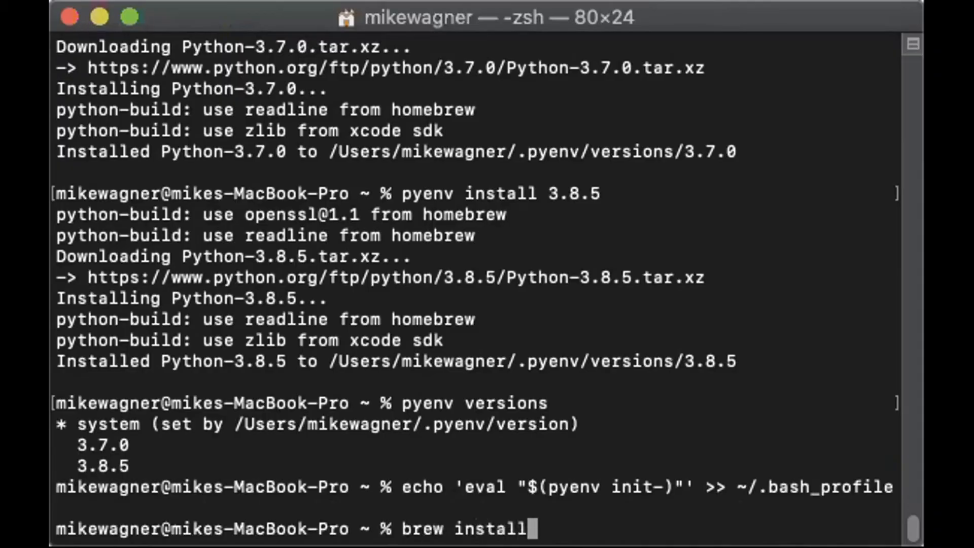
type("jupy")
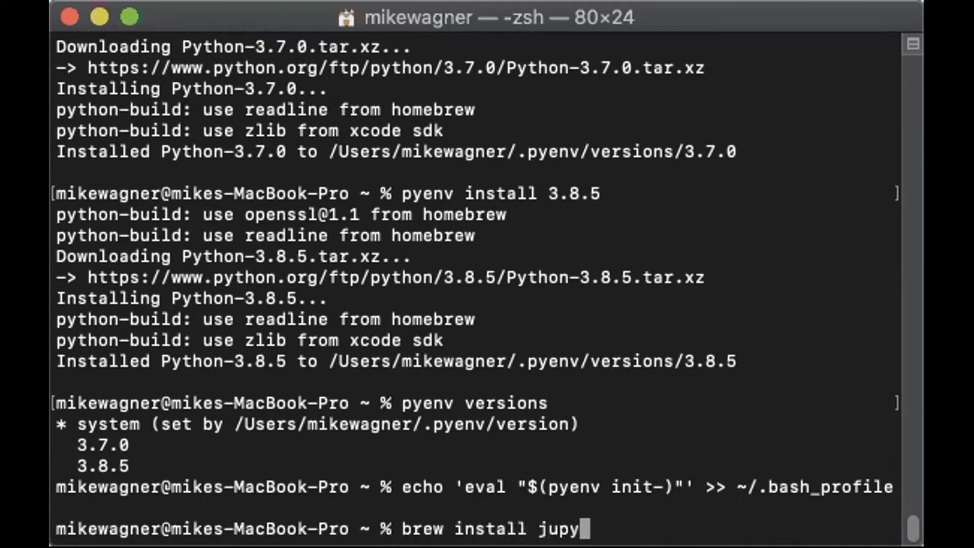
key("Return")
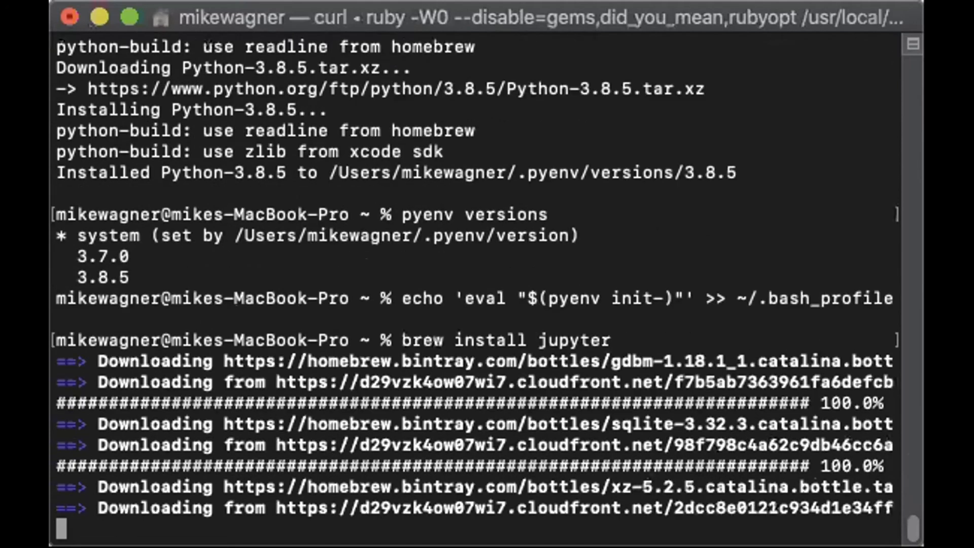
scroll("down", 3)
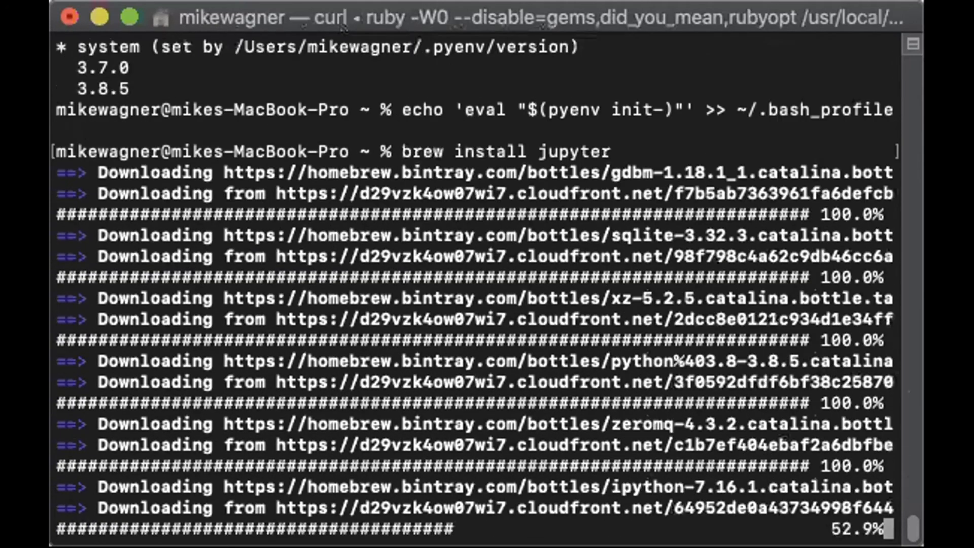
scroll("down", 3)
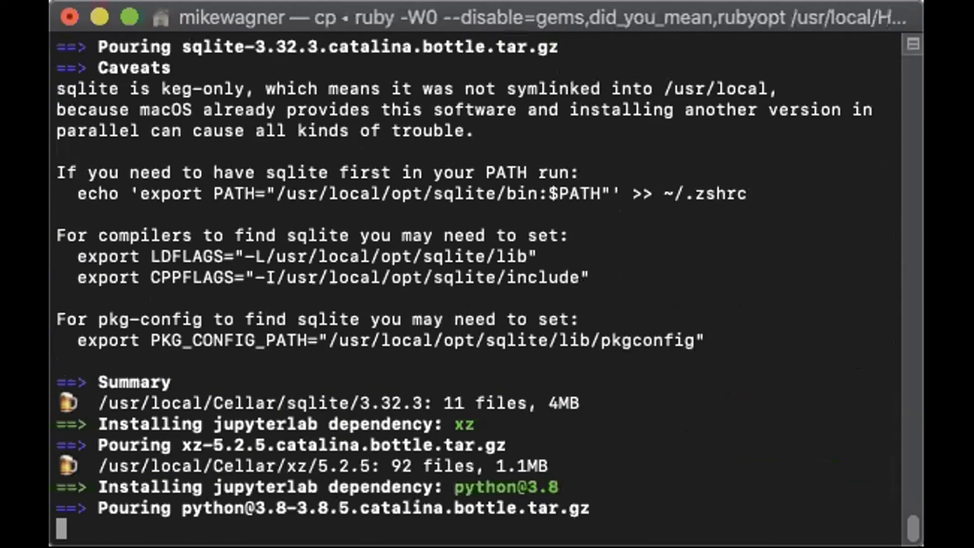
scroll("down", 3)
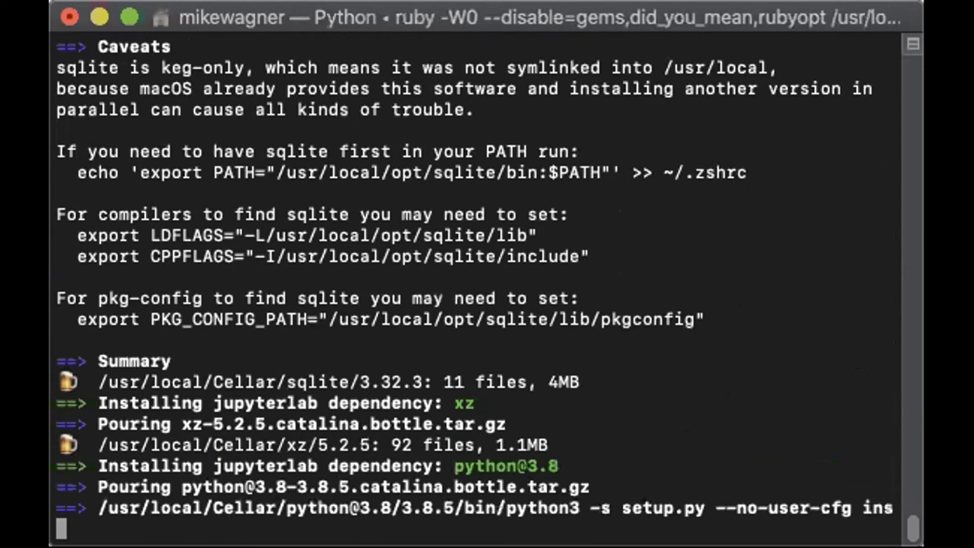
scroll("down", 3)
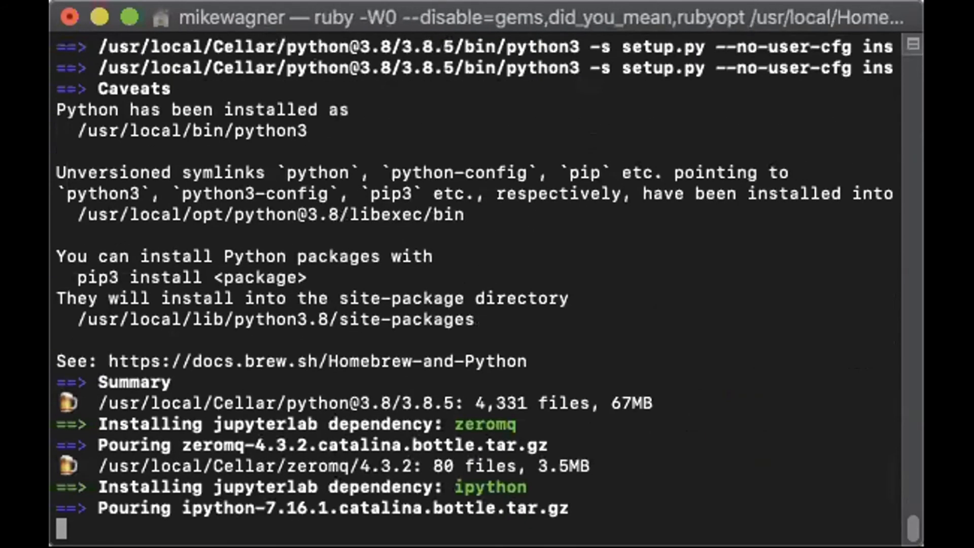
scroll("down", 3)
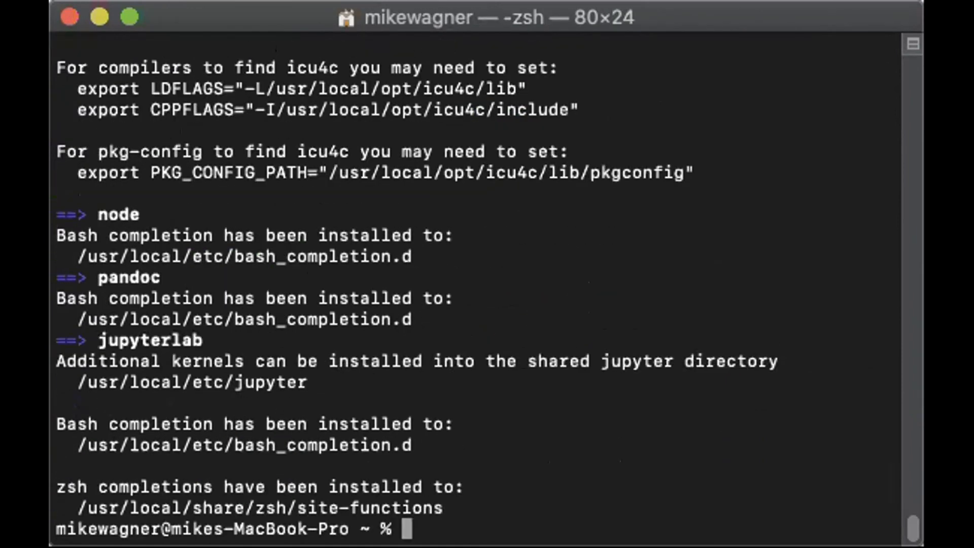
Run jupyter notebook, opening the Jupyter home page at localhost:8888.
type("jupyter n")
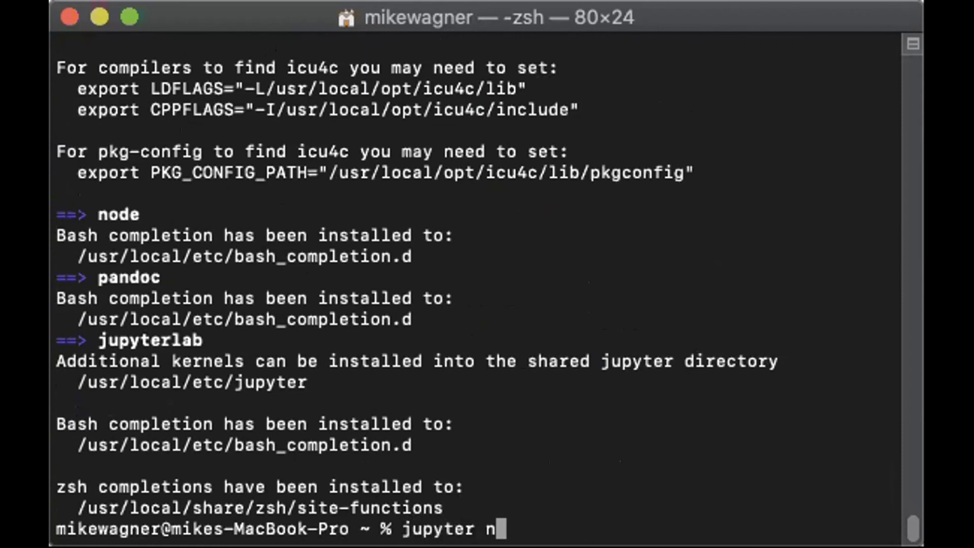
key("Return")
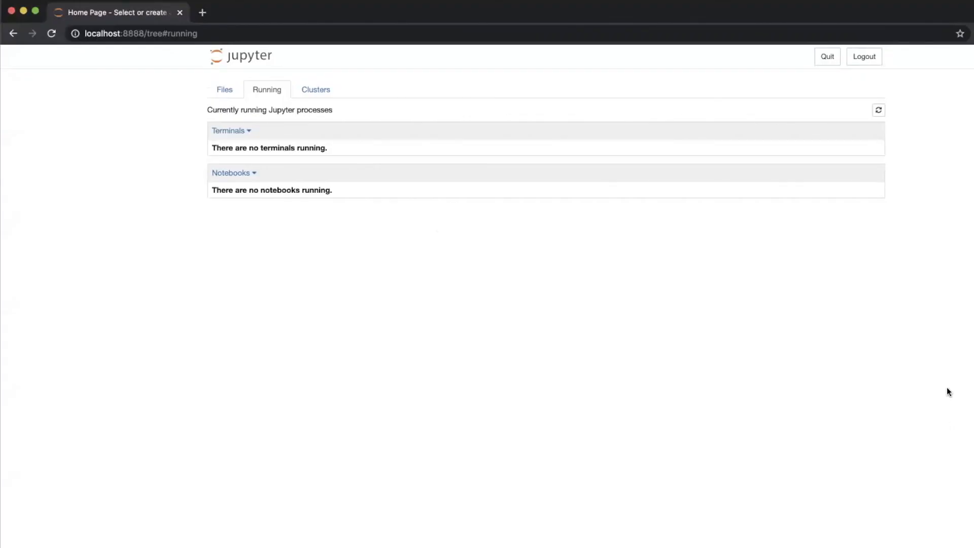
mouse_move(541, 274)
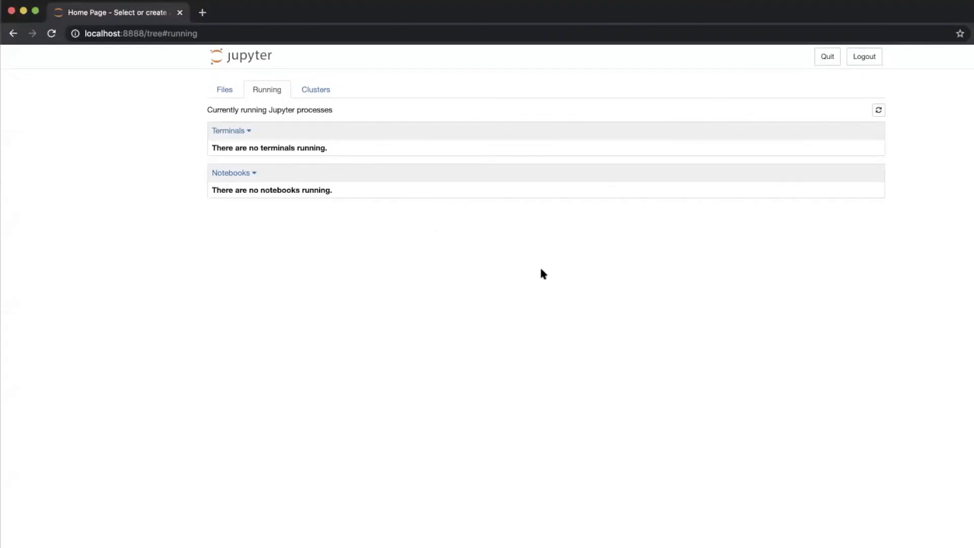
mouse_move(583, 103)
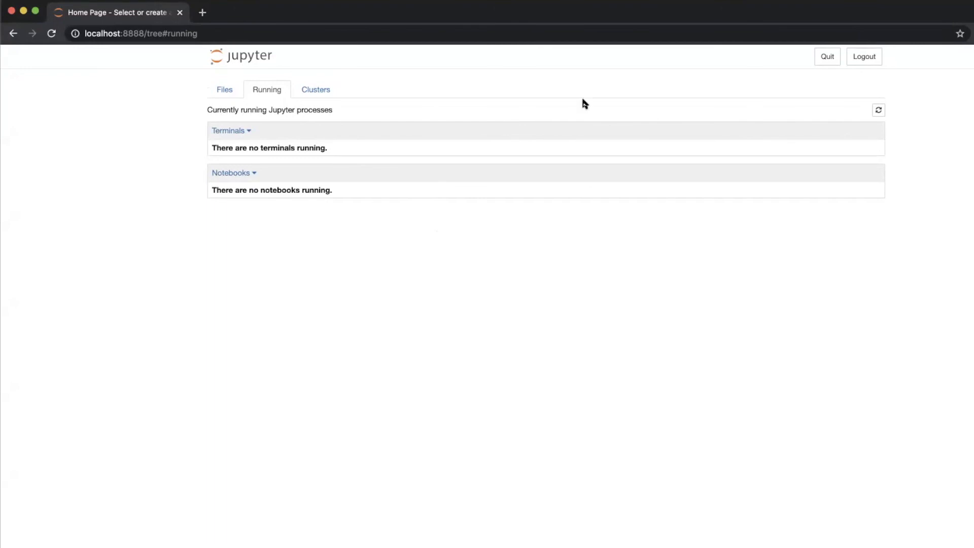
mouse_move(612, 6)
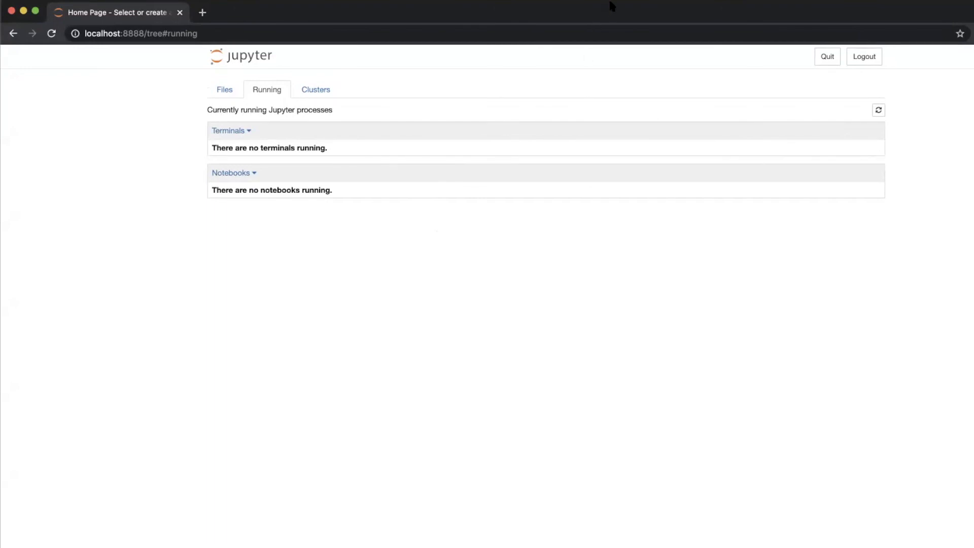